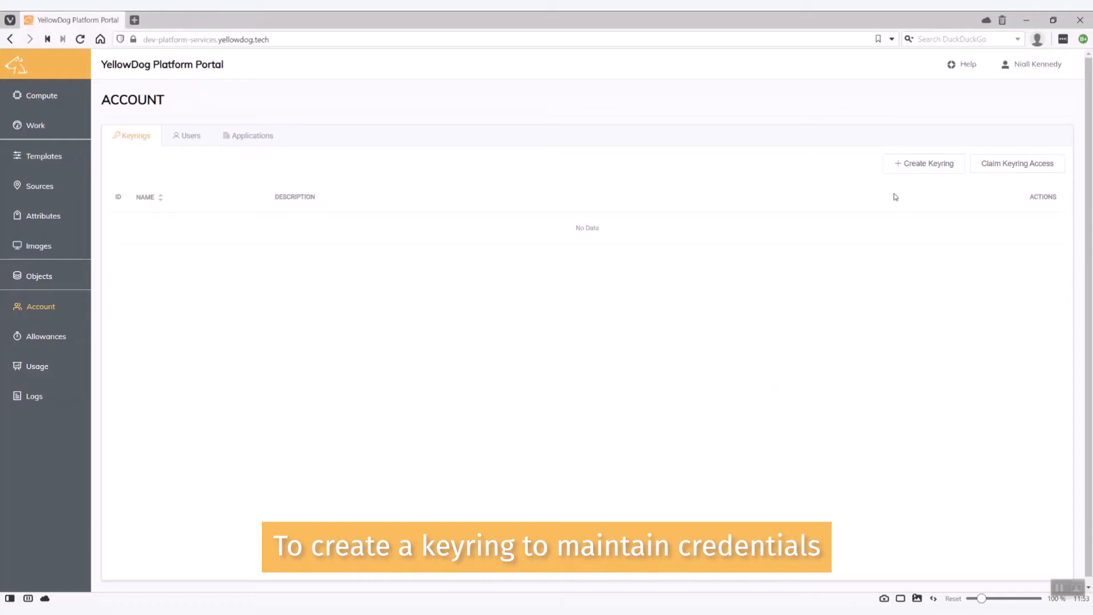
# Create keyring 'Test' described 'Test', confirming with the account password and dismissing the password notice.
pyautogui.click(924, 164)
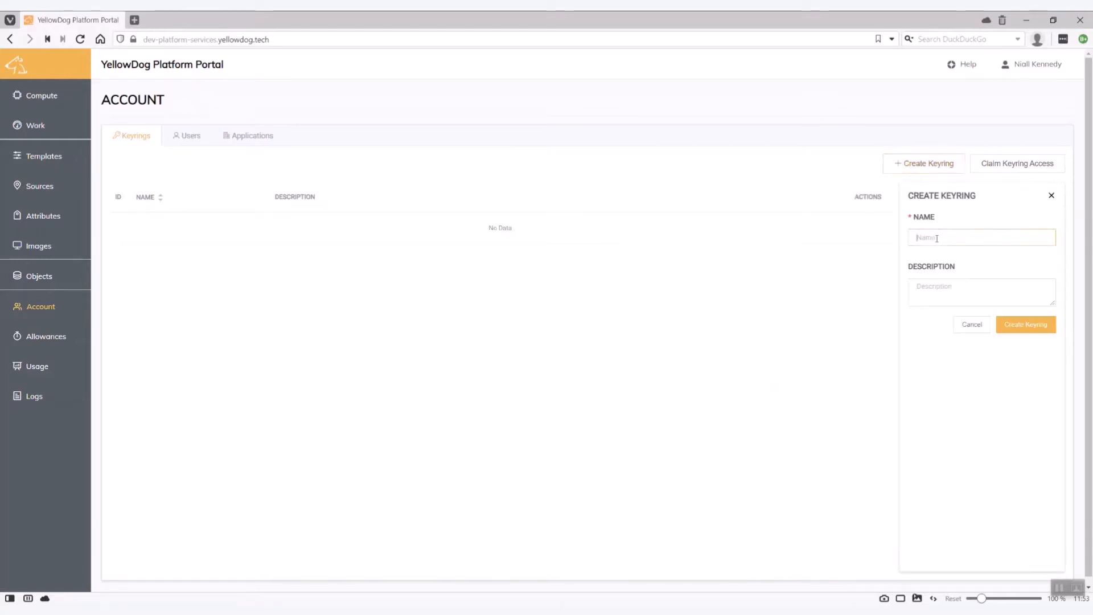
pyautogui.write('Test')
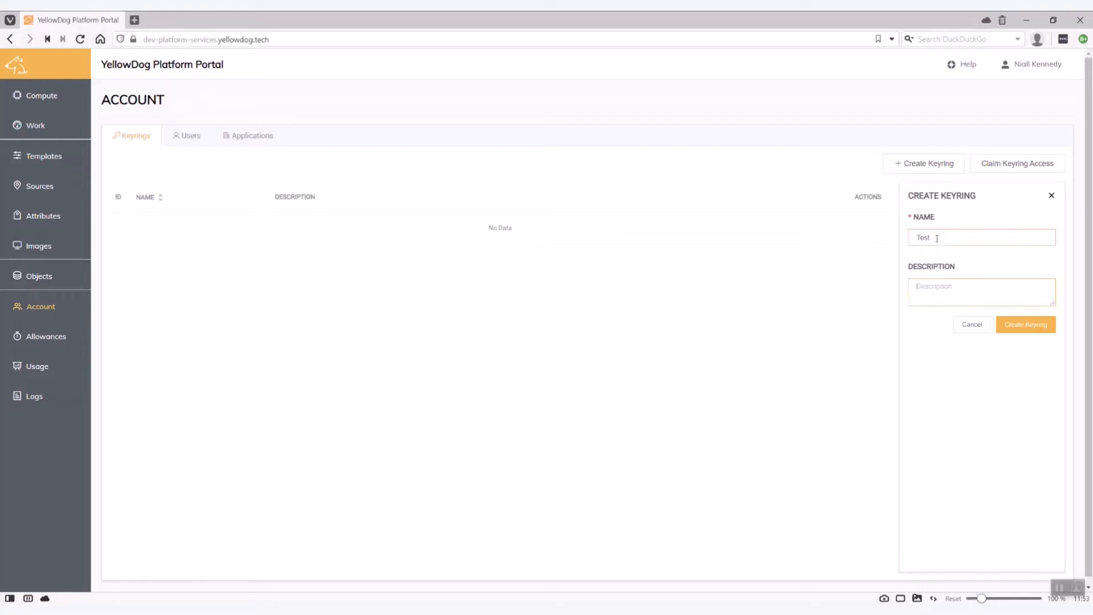
pyautogui.write('Test')
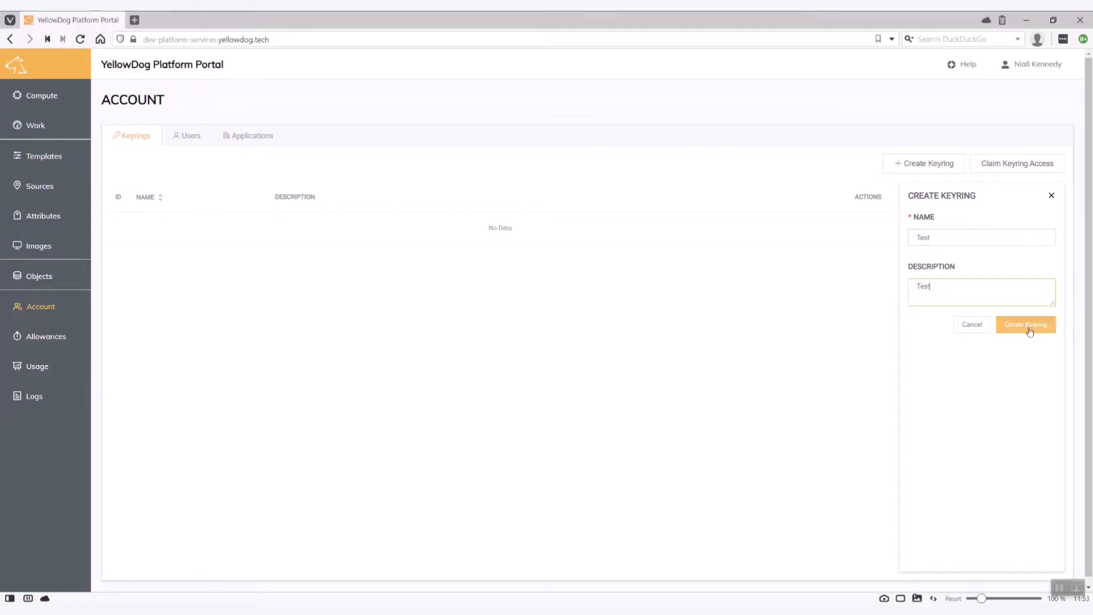
pyautogui.click(1026, 325)
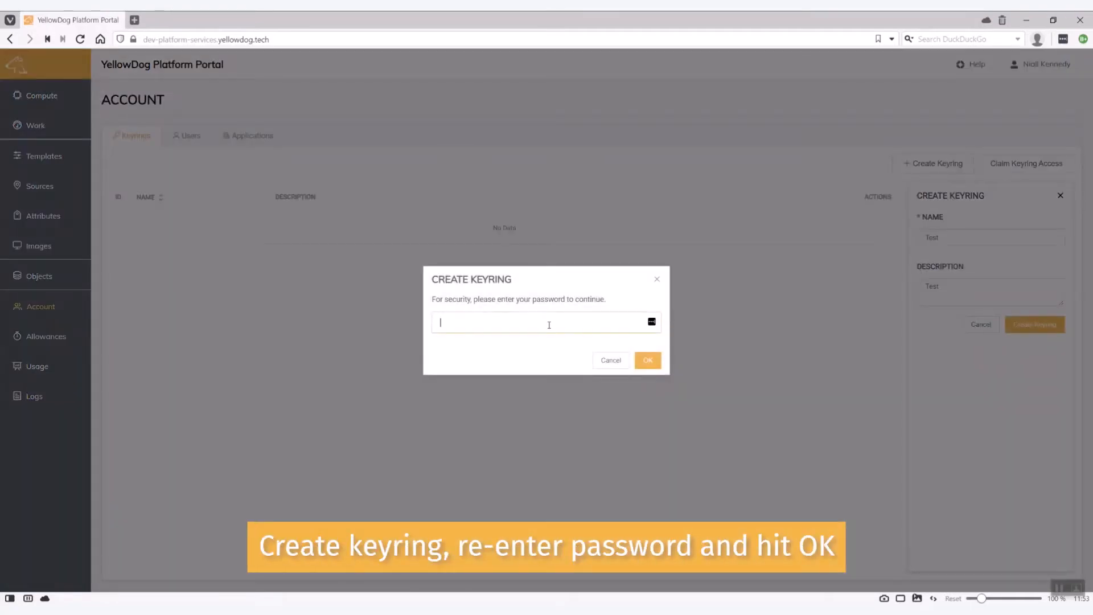
pyautogui.click(648, 360)
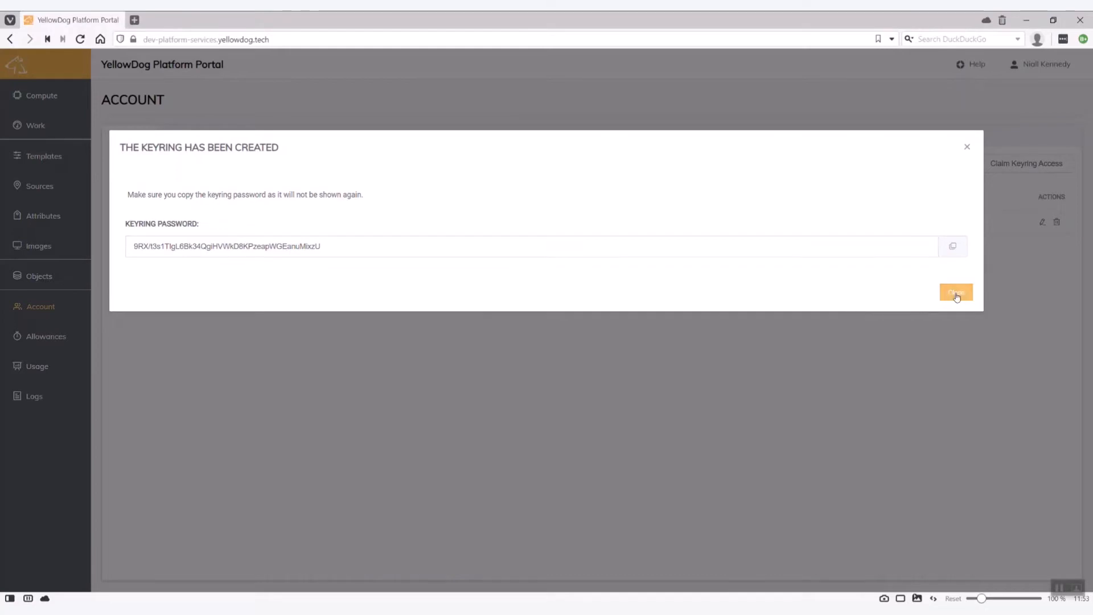
pyautogui.click(956, 292)
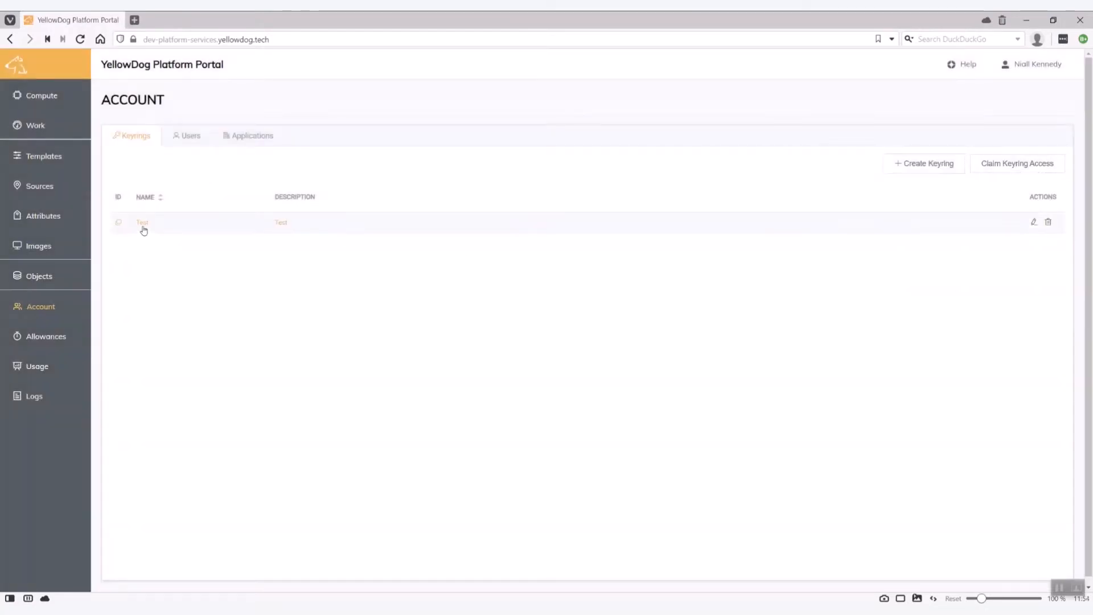
# In the Test keyring, begin a new credential of type Amazon Web Services.
pyautogui.click(142, 223)
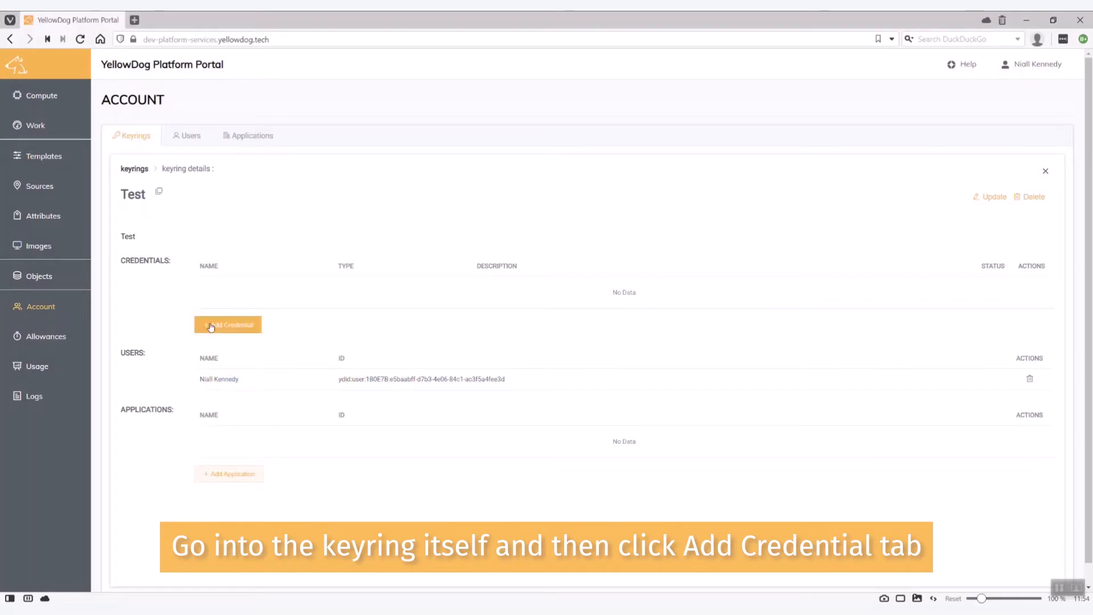
pyautogui.click(228, 325)
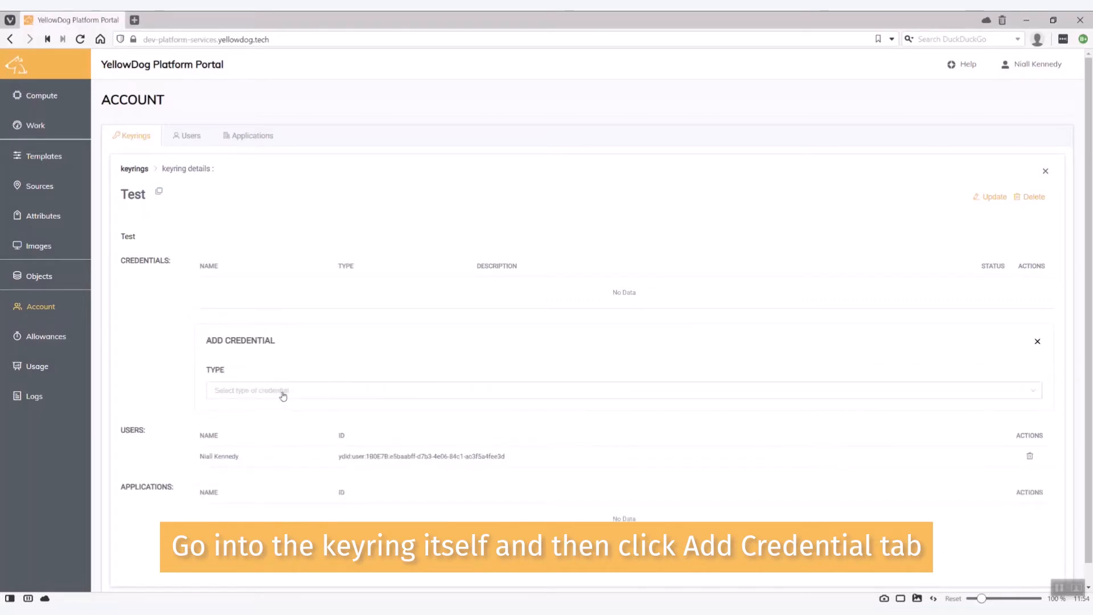
pyautogui.click(278, 391)
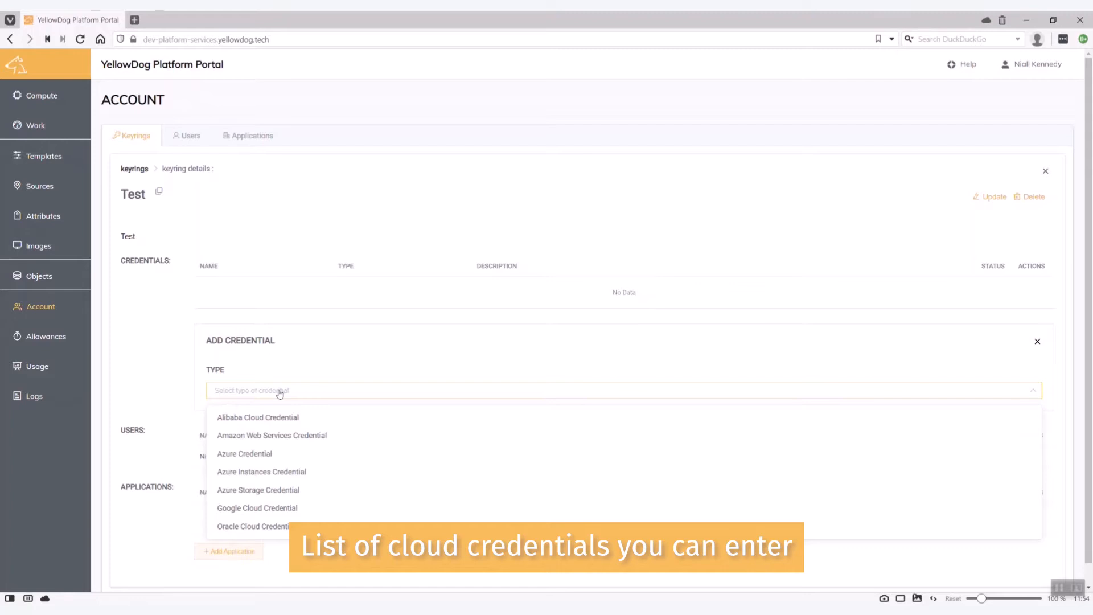
pyautogui.click(271, 435)
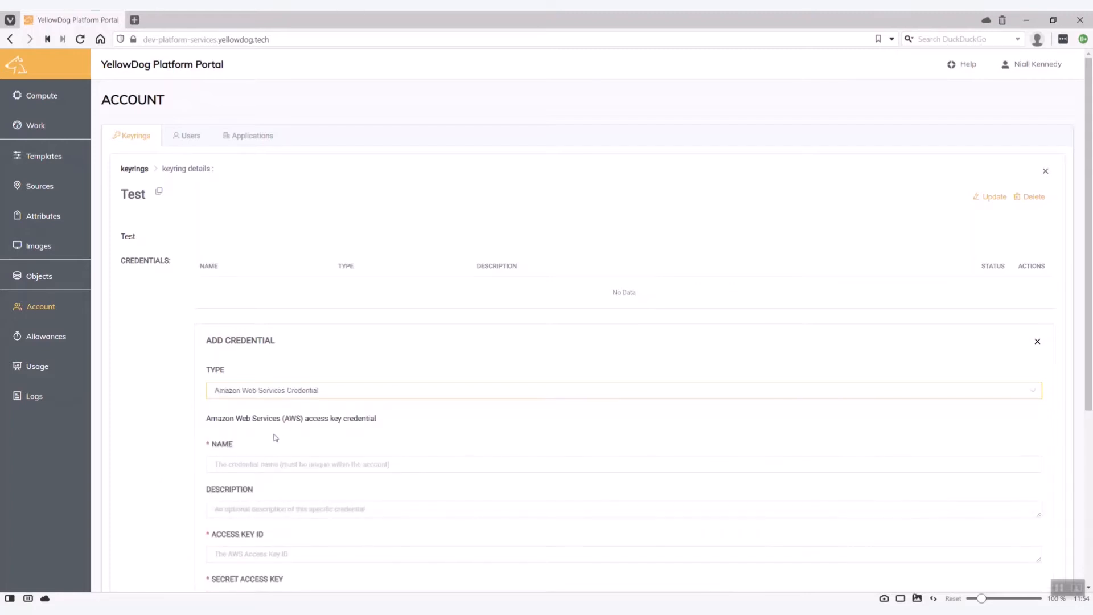
# Name the credential 'AWS' with description 'AWS Credential', enter the keys and save it.
pyautogui.write('AWS')
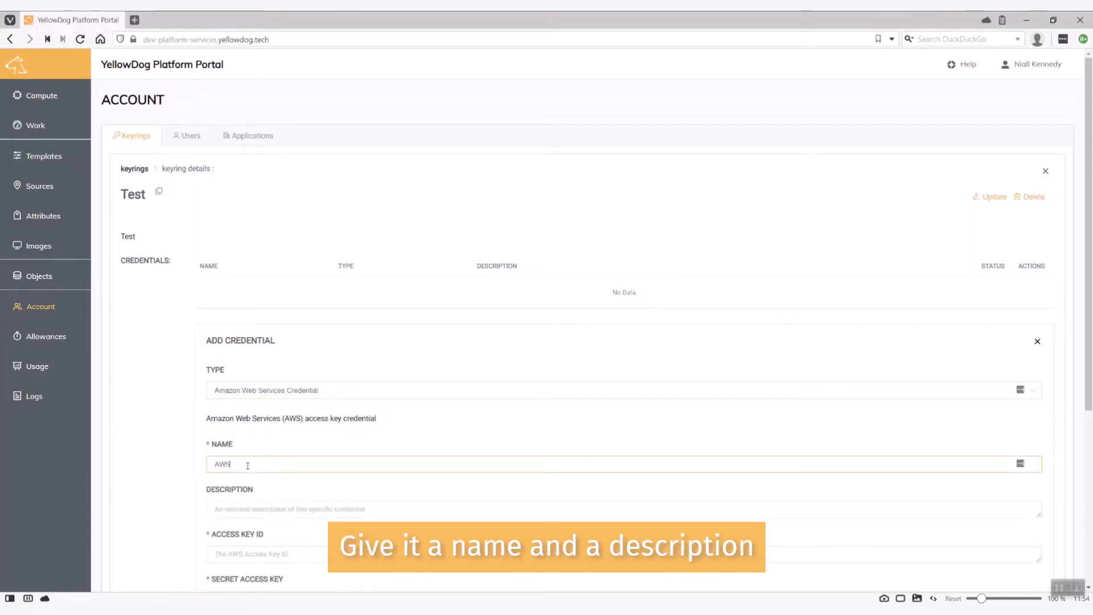
pyautogui.write('AWS Credential')
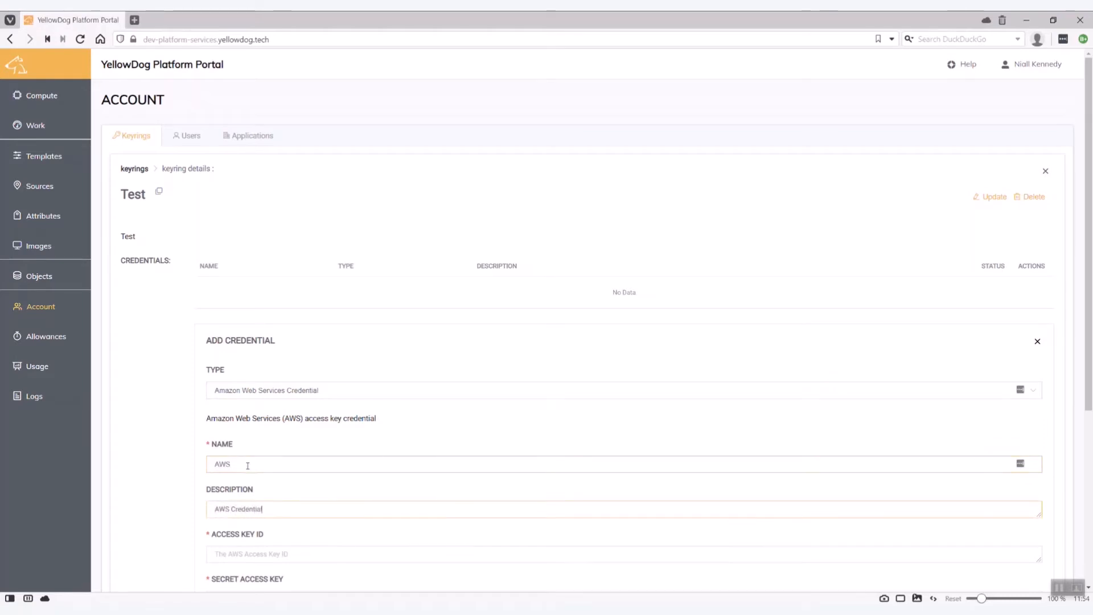
pyautogui.scroll(-3)
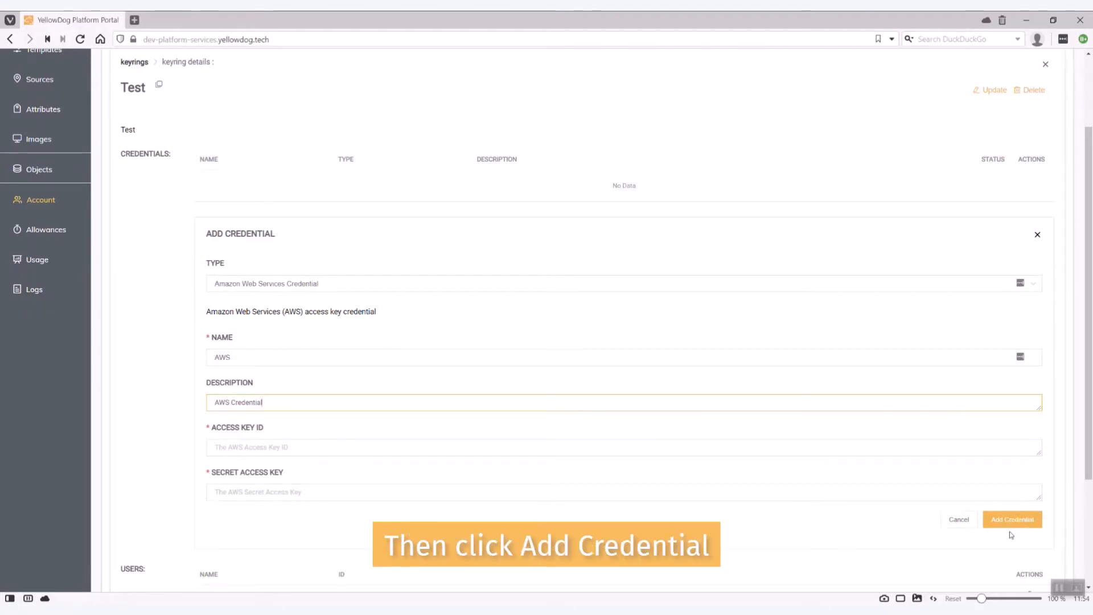
pyautogui.click(1013, 519)
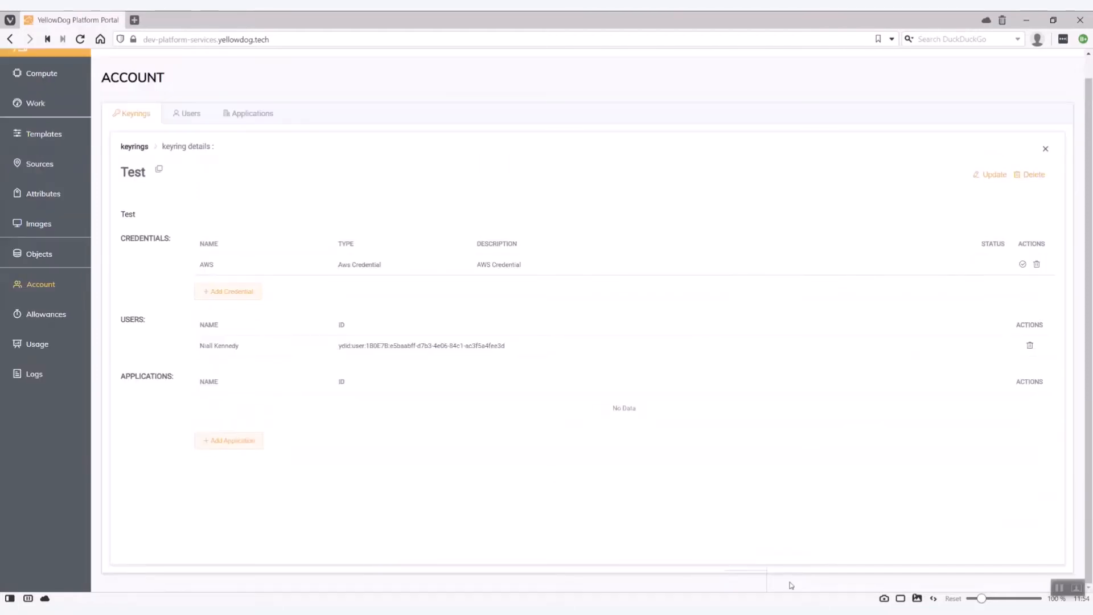
pyautogui.moveTo(804, 449)
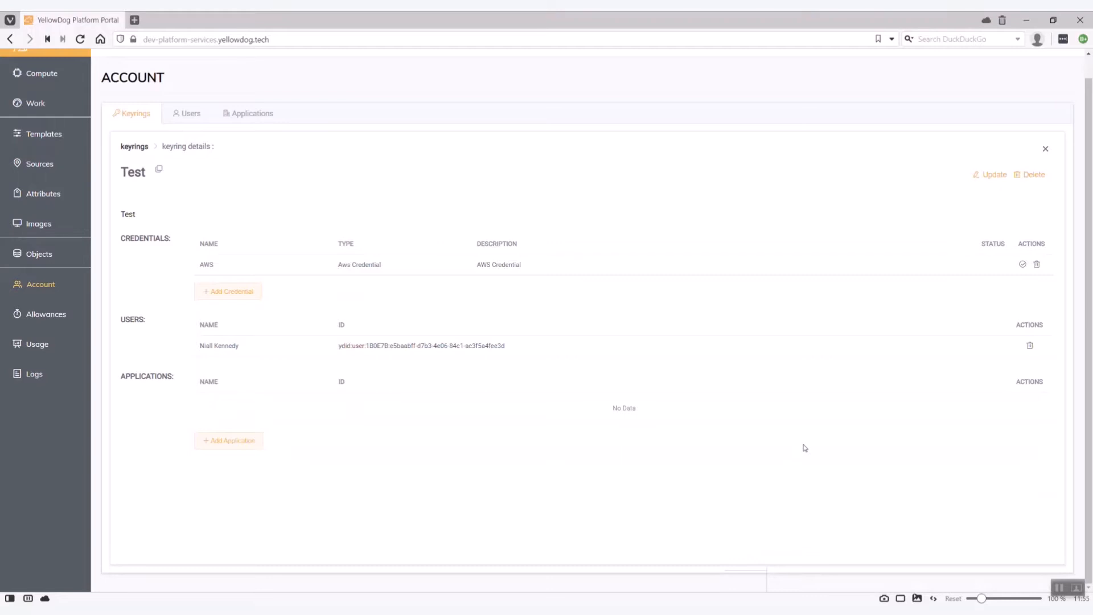
pyautogui.moveTo(164, 205)
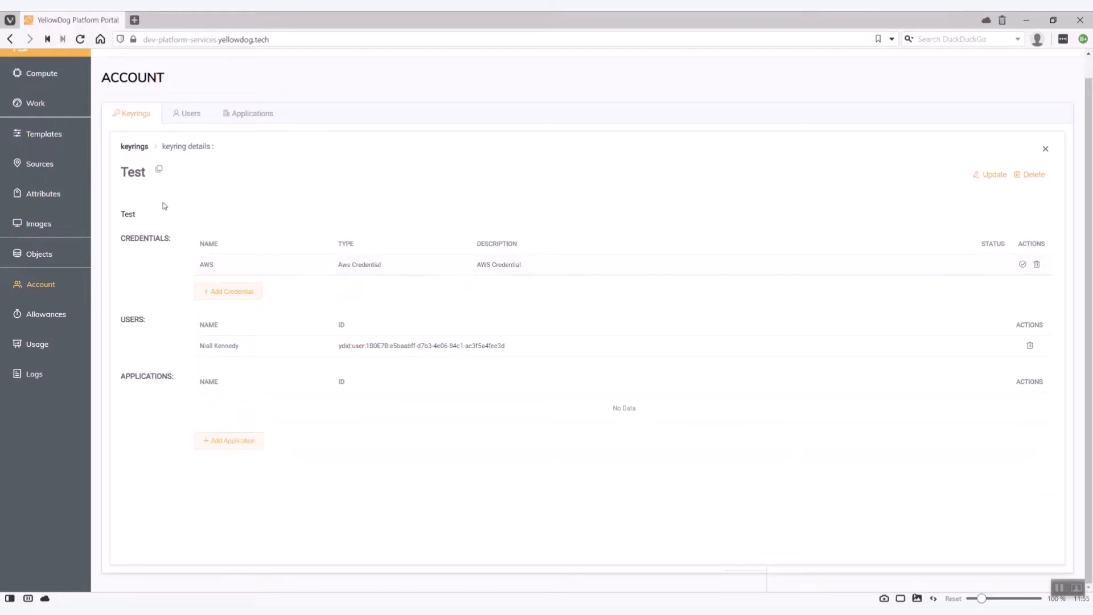
pyautogui.moveTo(775, 319)
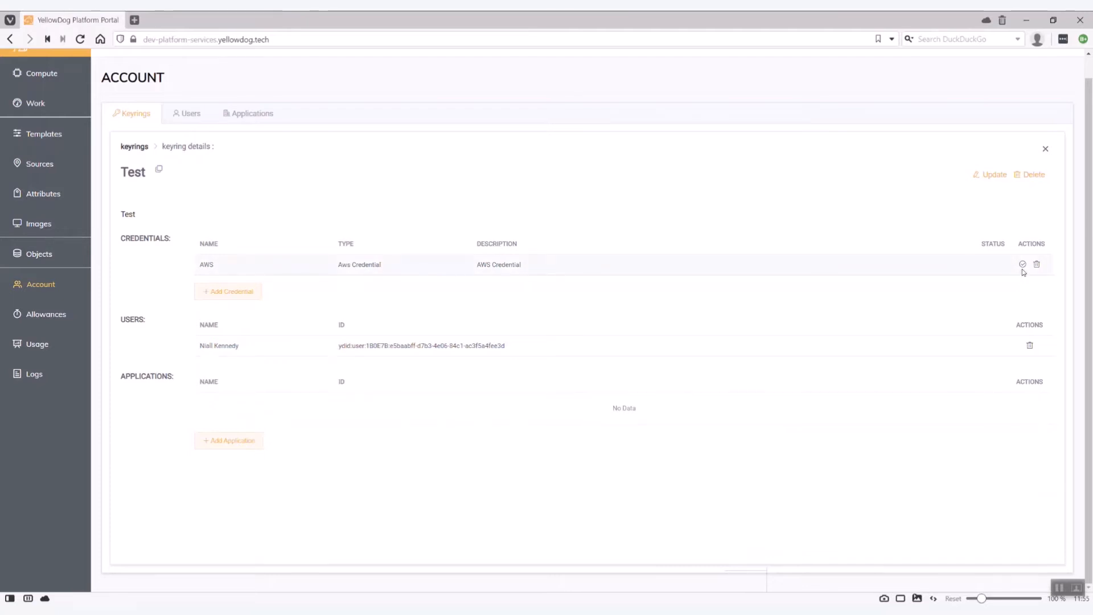
# Validate the AWS credential in the Test keyring.
pyautogui.click(1023, 265)
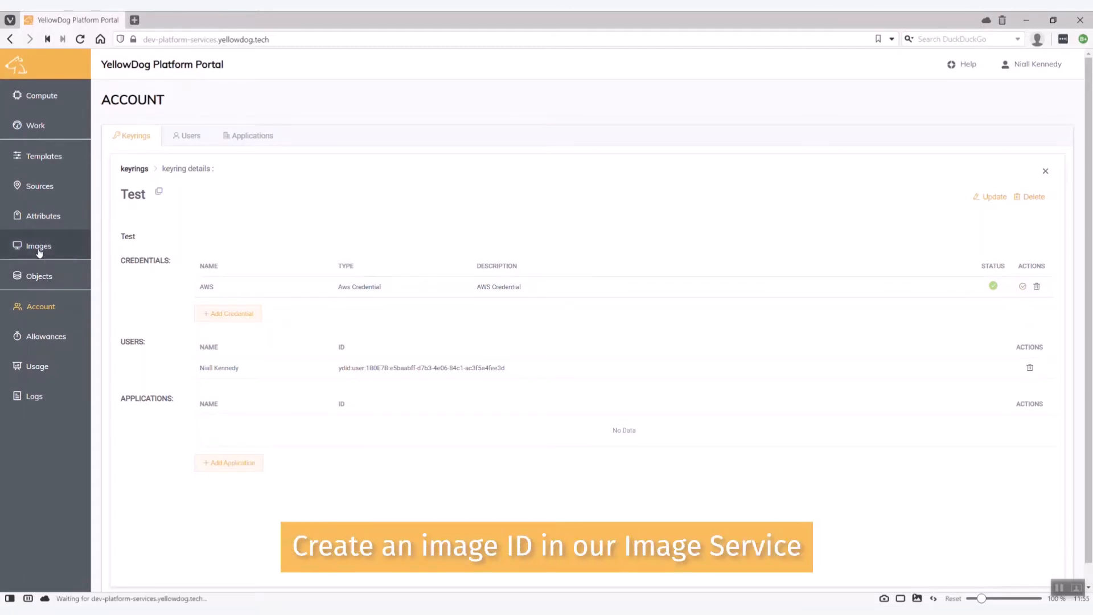
# Create Linux image family 'yd_agent_docker' in the YellowDog namespace.
pyautogui.click(38, 246)
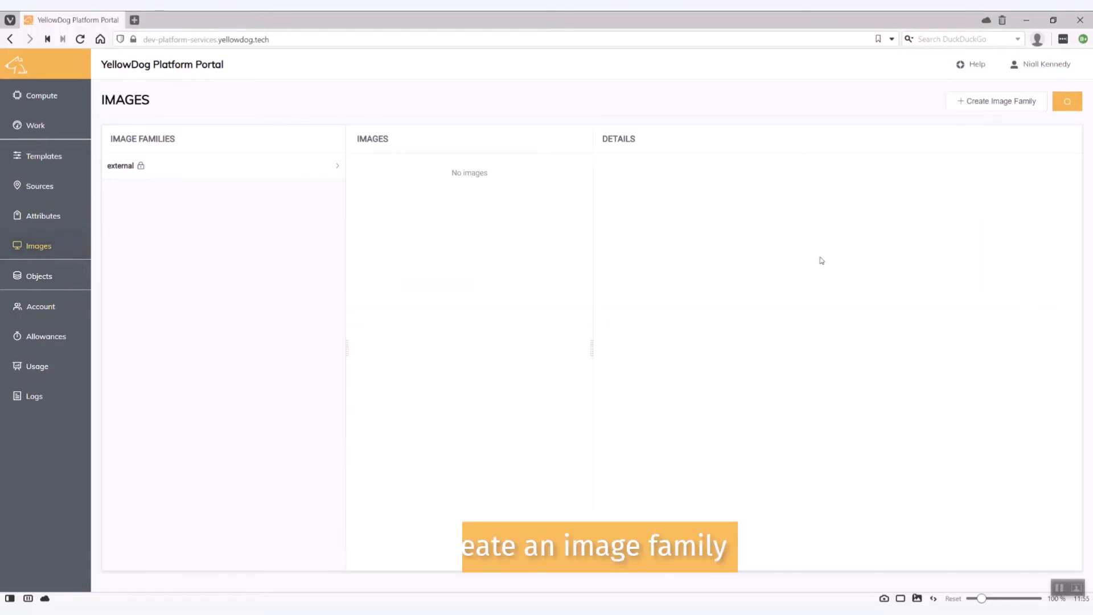
pyautogui.click(1000, 100)
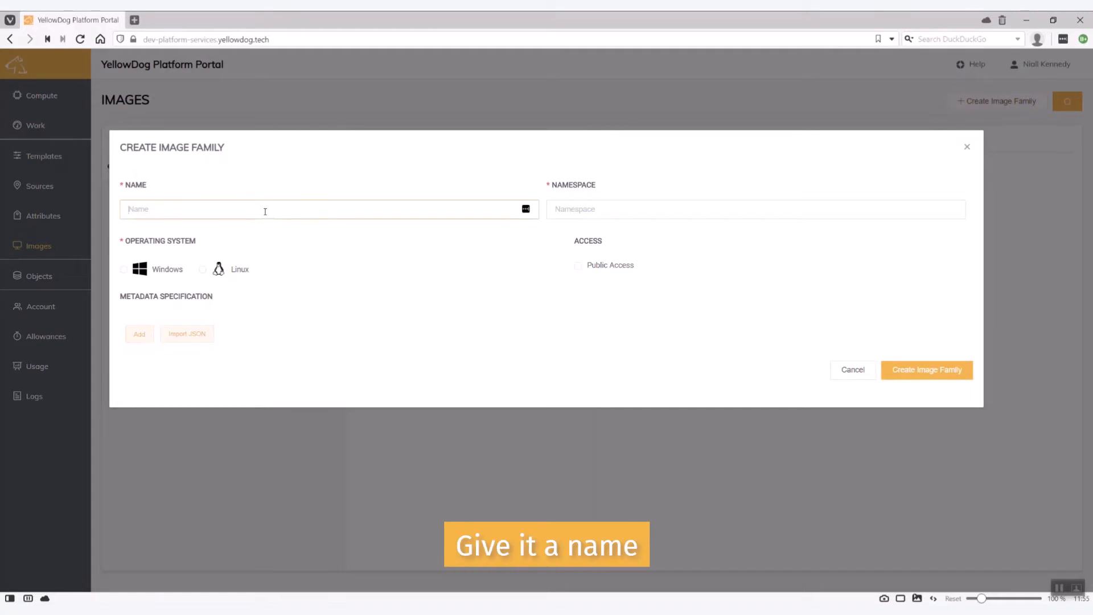
pyautogui.write('yd_agent')
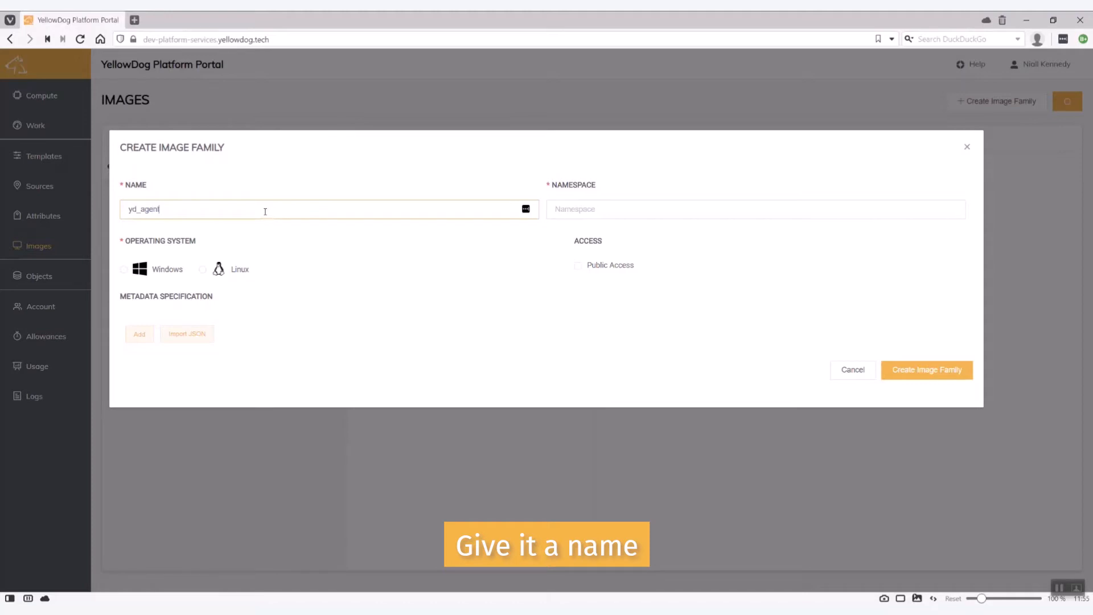
pyautogui.write('_docker')
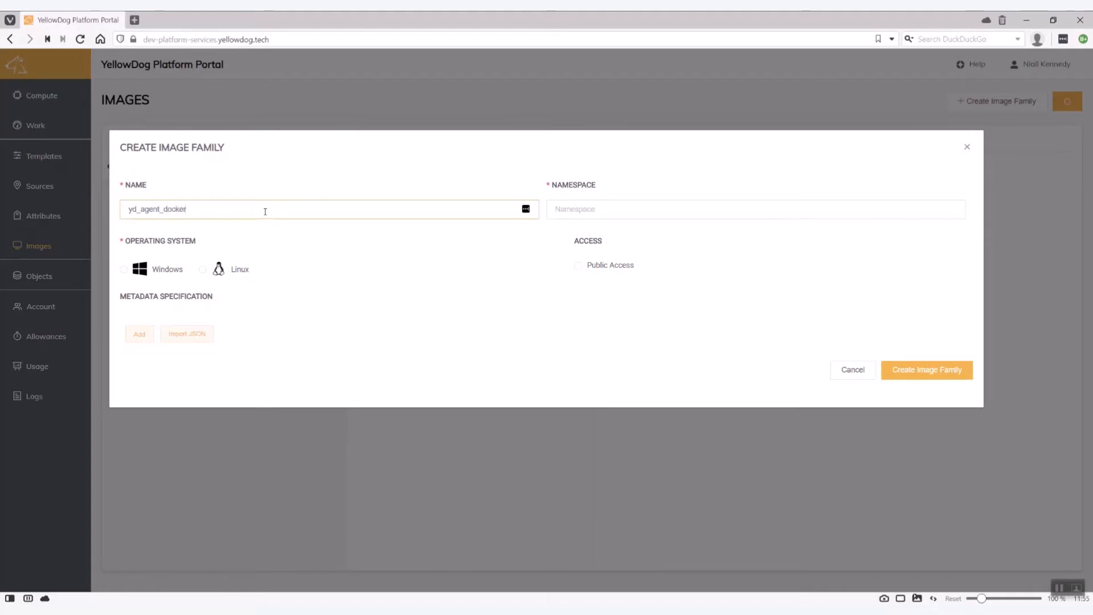
pyautogui.write('YellowDog')
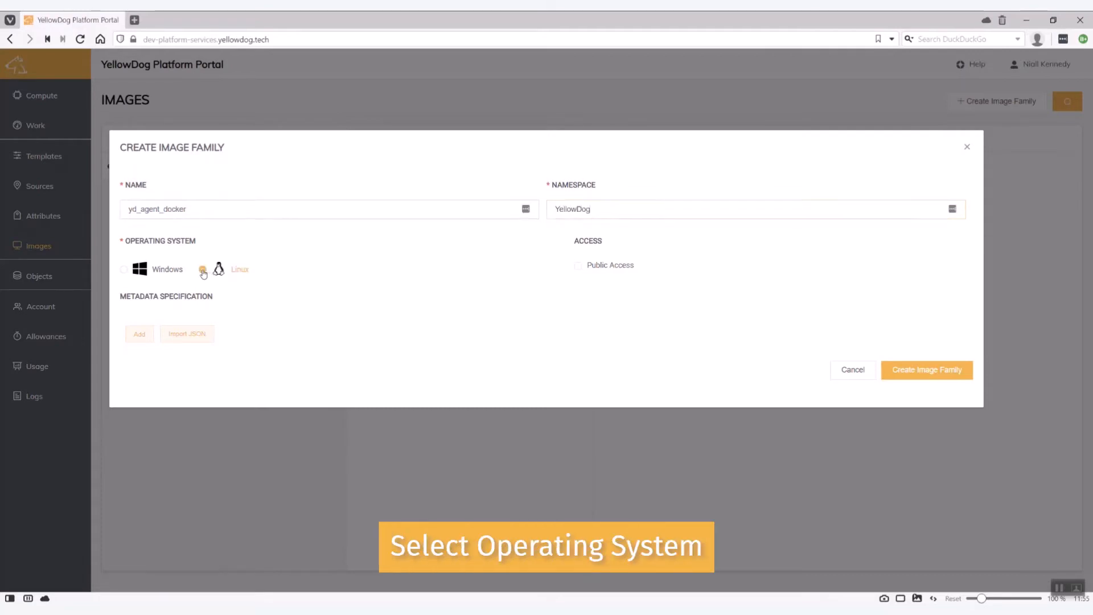
pyautogui.click(203, 269)
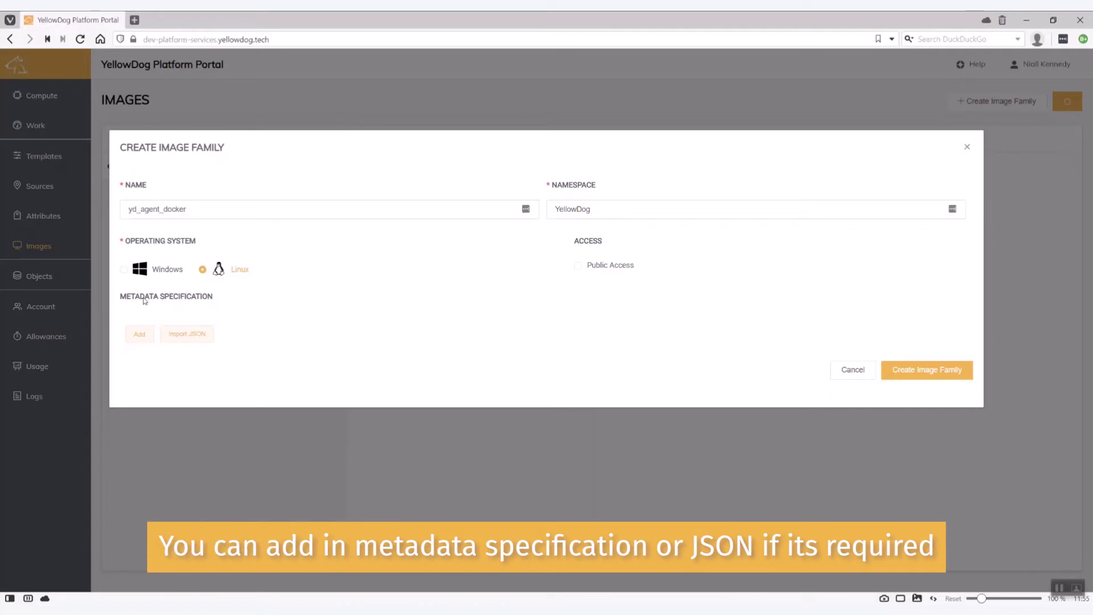
pyautogui.moveTo(219, 317)
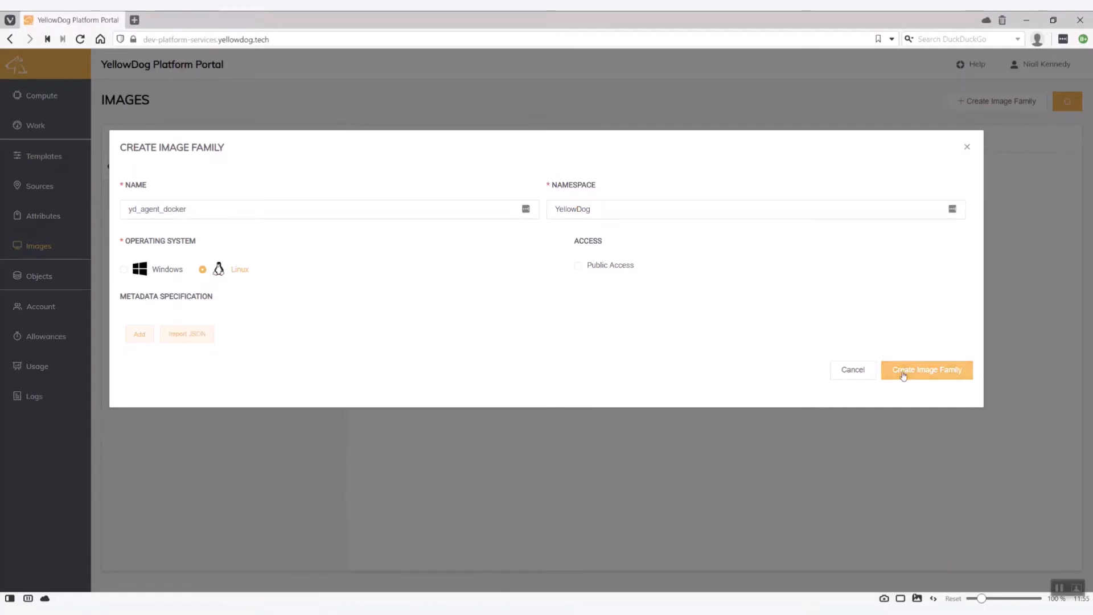
pyautogui.click(927, 369)
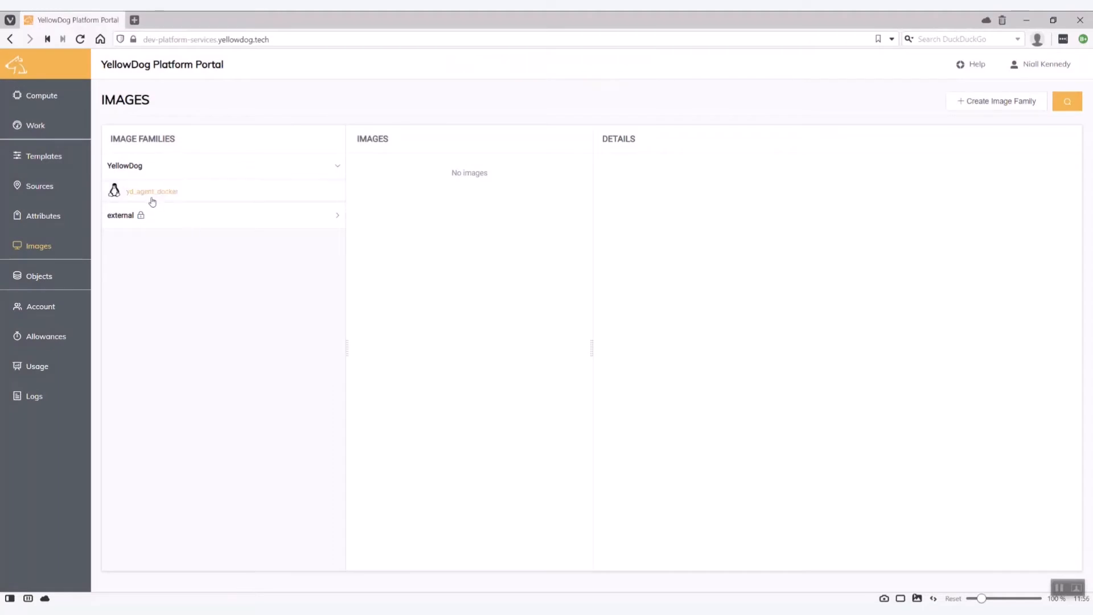
# Inside yd_agent_docker, create image group 'v3_0_0' and show its details.
pyautogui.click(151, 191)
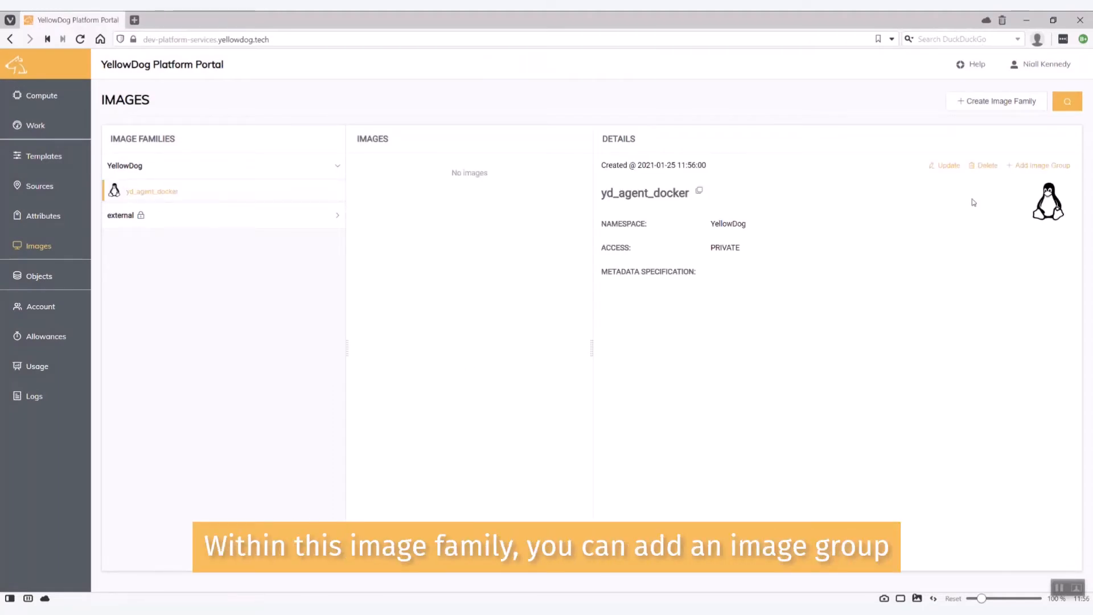
pyautogui.click(1042, 165)
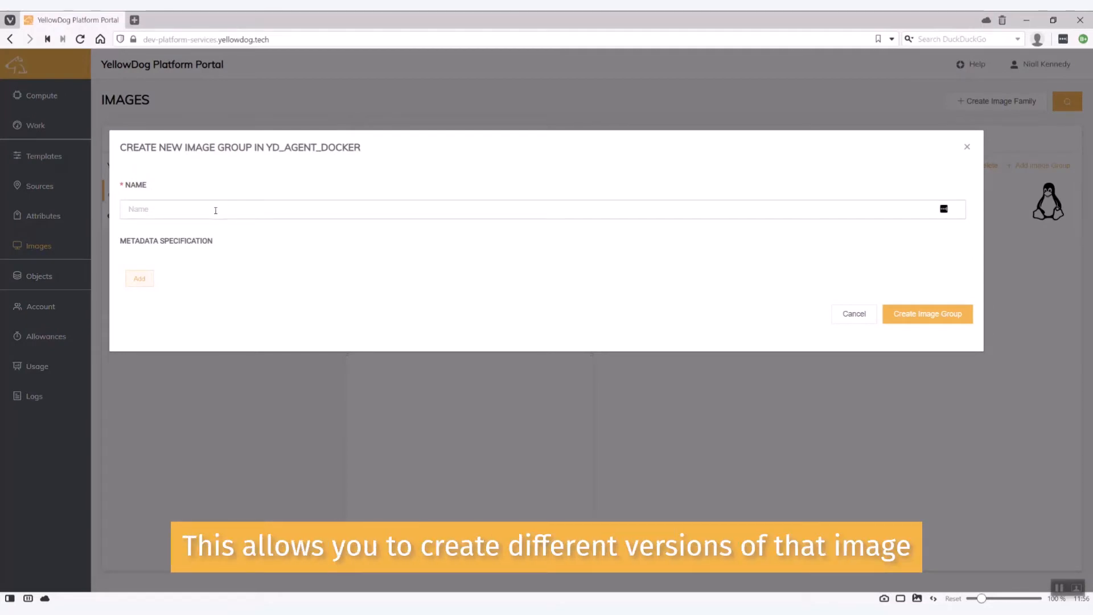
pyautogui.write('v3_0_')
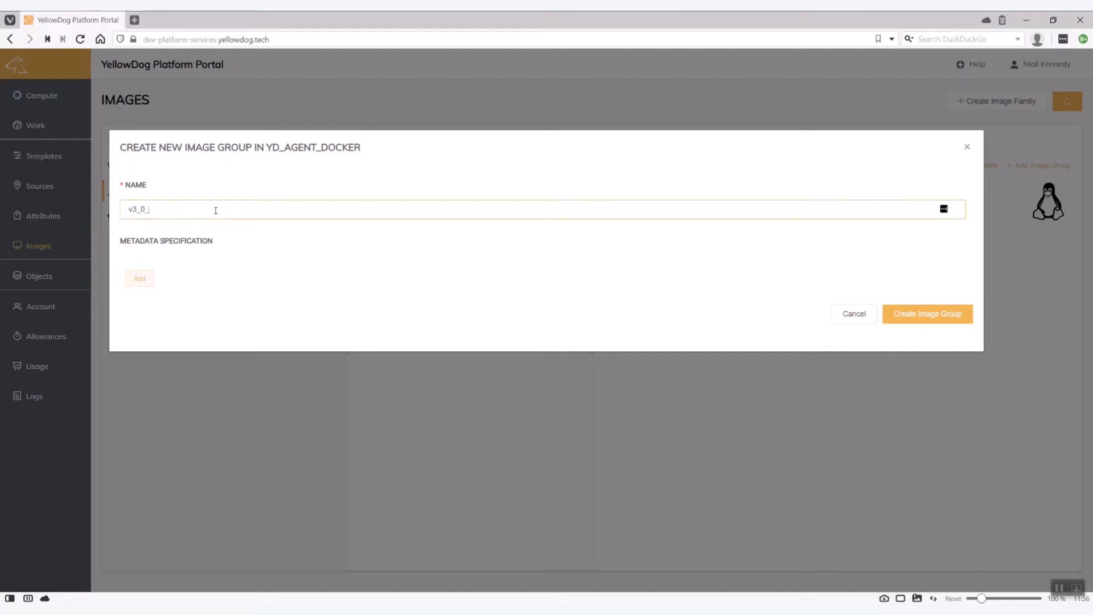
pyautogui.write('0')
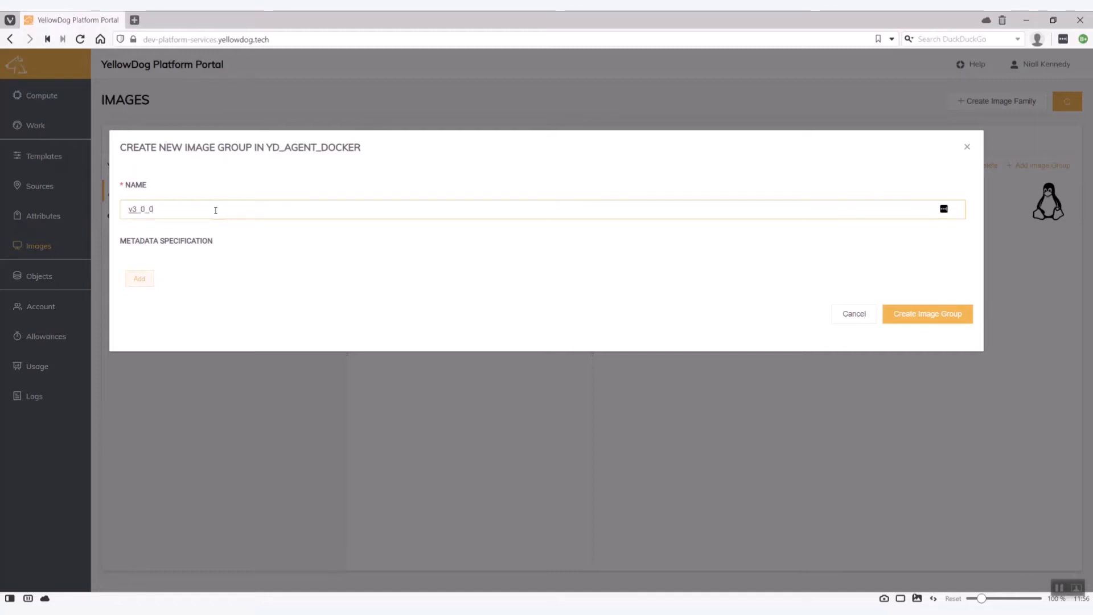
pyautogui.click(927, 315)
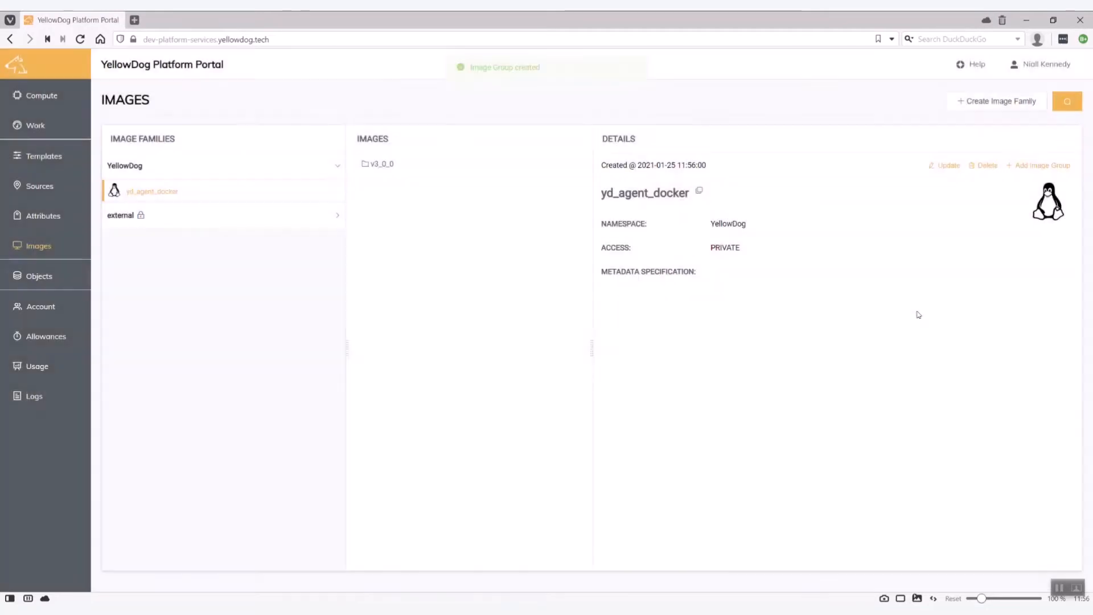
pyautogui.click(380, 164)
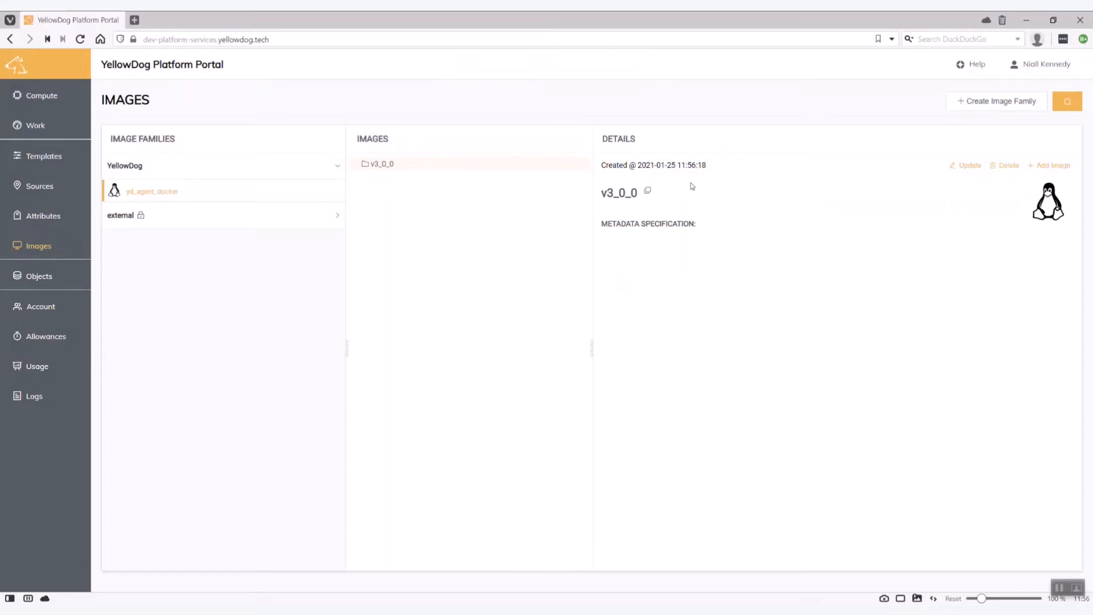
# Draft a new image in v3_0_0 named 'V3_0_0_eu-west-1' with AWS as provider.
pyautogui.click(1052, 165)
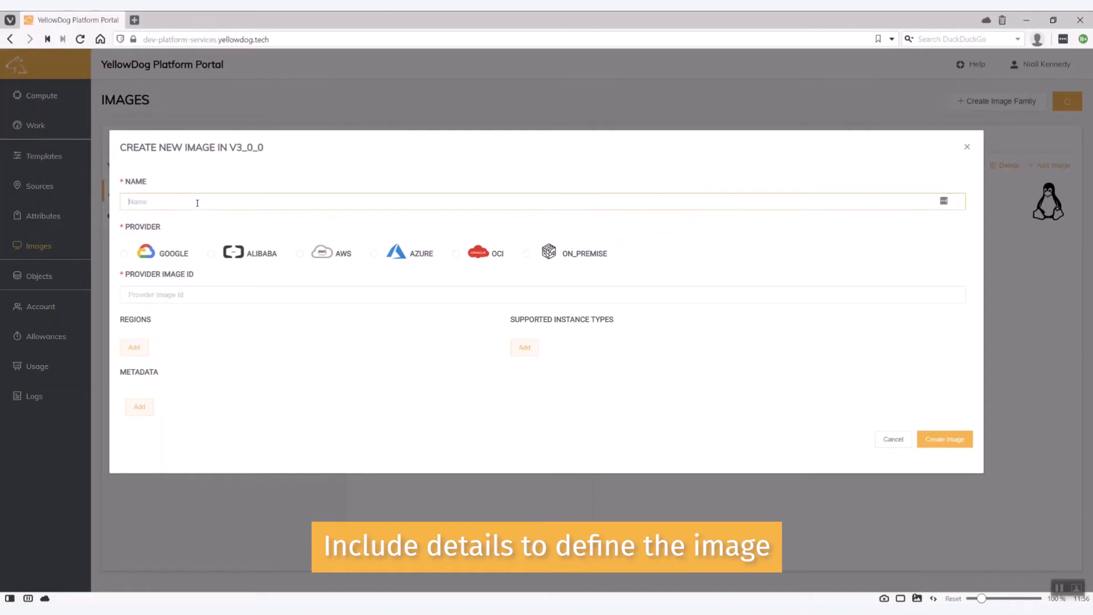
pyautogui.write('V3_0_0_eu')
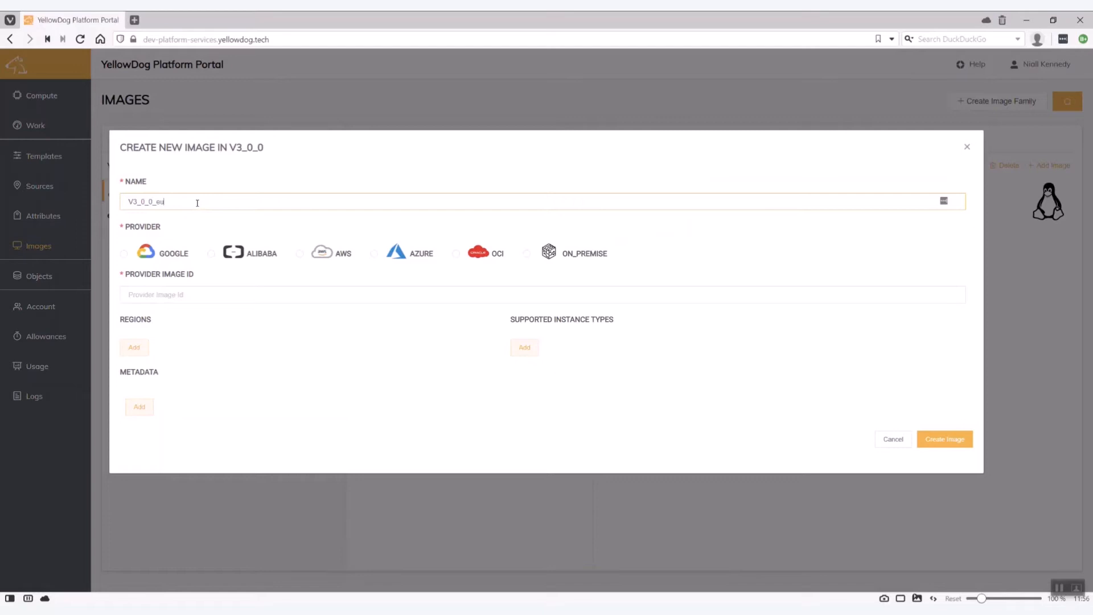
pyautogui.write('-west-1')
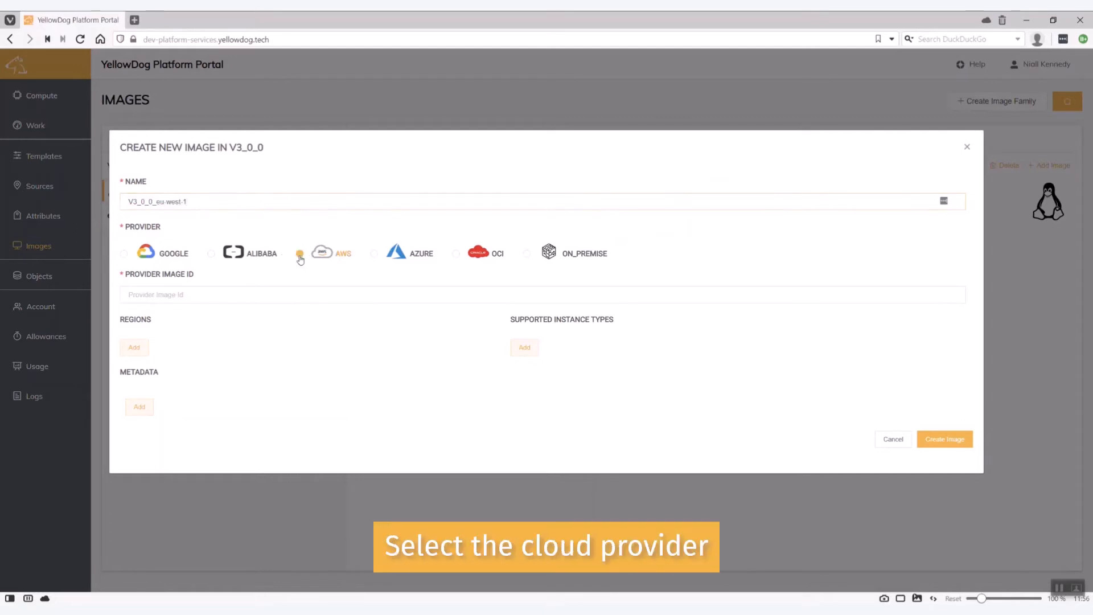
pyautogui.click(299, 253)
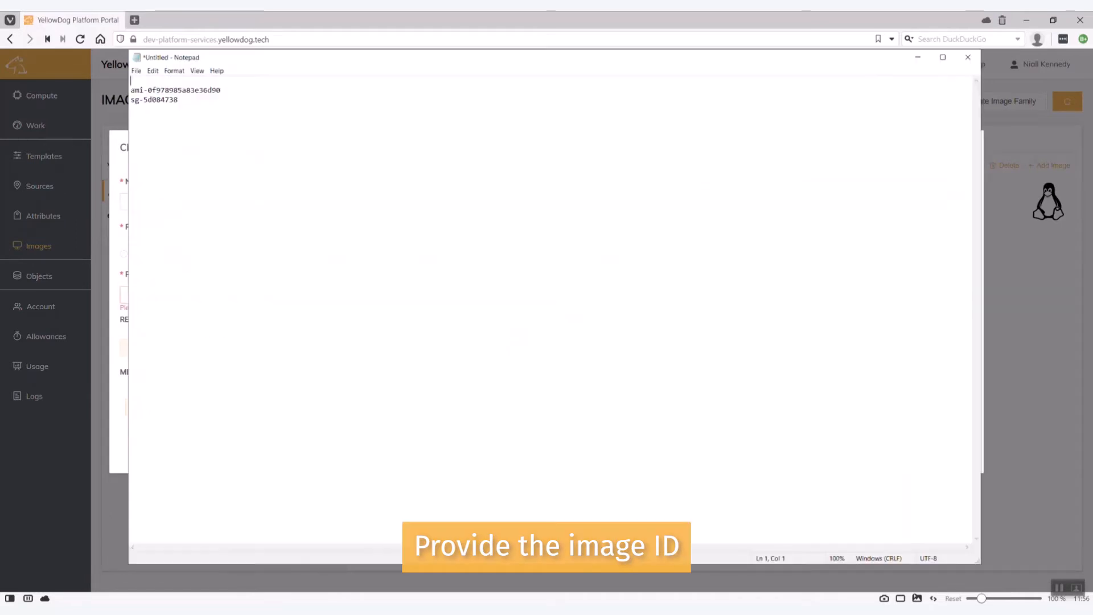
# Select the AMI ID ami-0f978985a83e36d90 in the Notepad notes for copying.
pyautogui.doubleClick(180, 90)
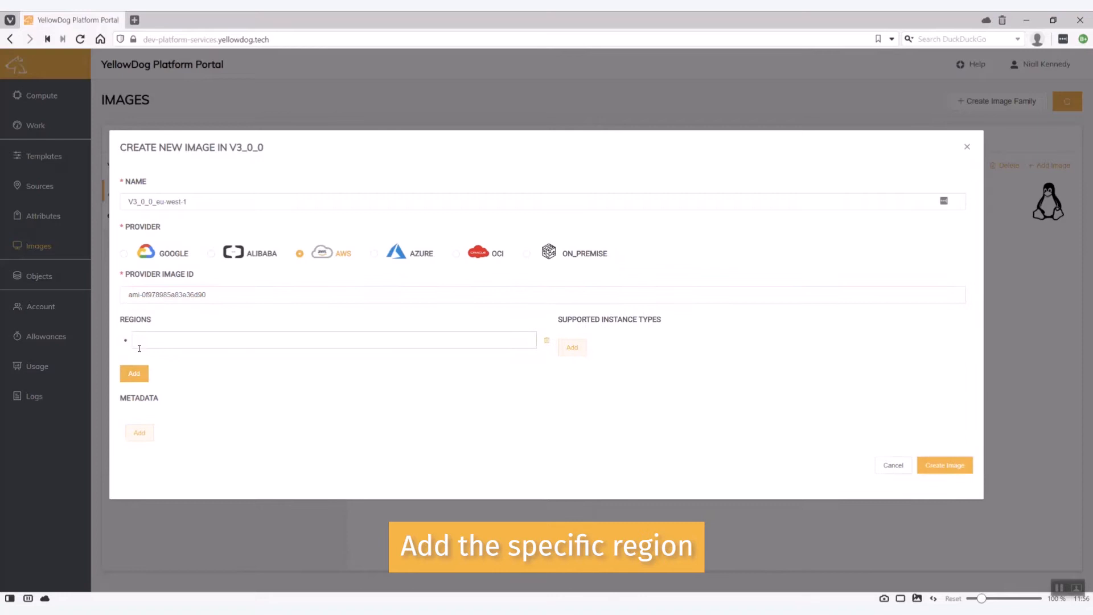
# Create the image with the AMI ID and region eu-west-1, view it, then go to compute sources.
pyautogui.write('eu-west-1')
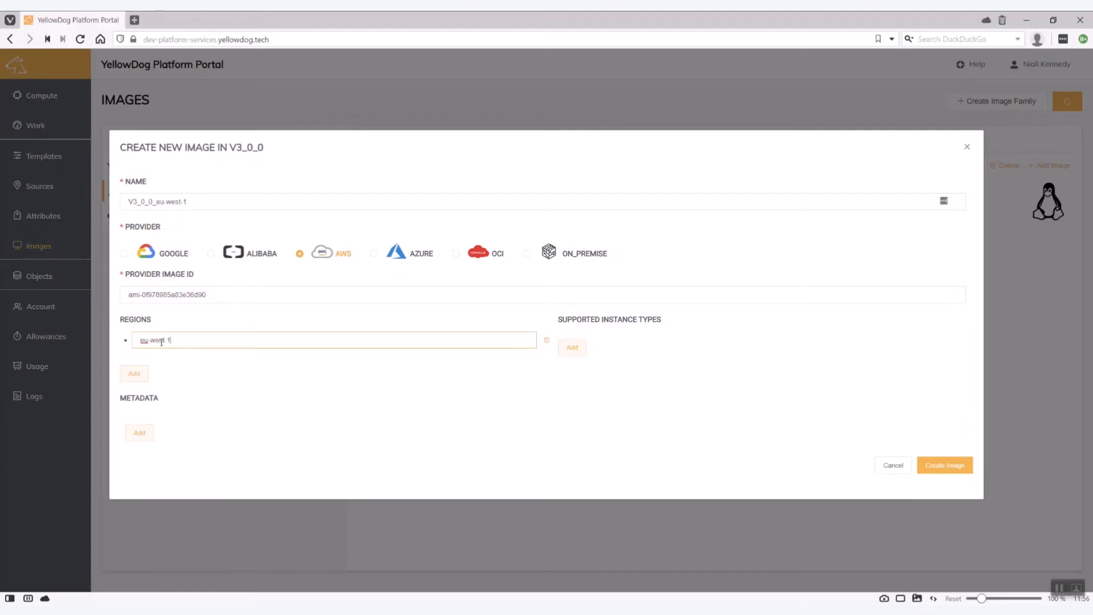
pyautogui.moveTo(184, 364)
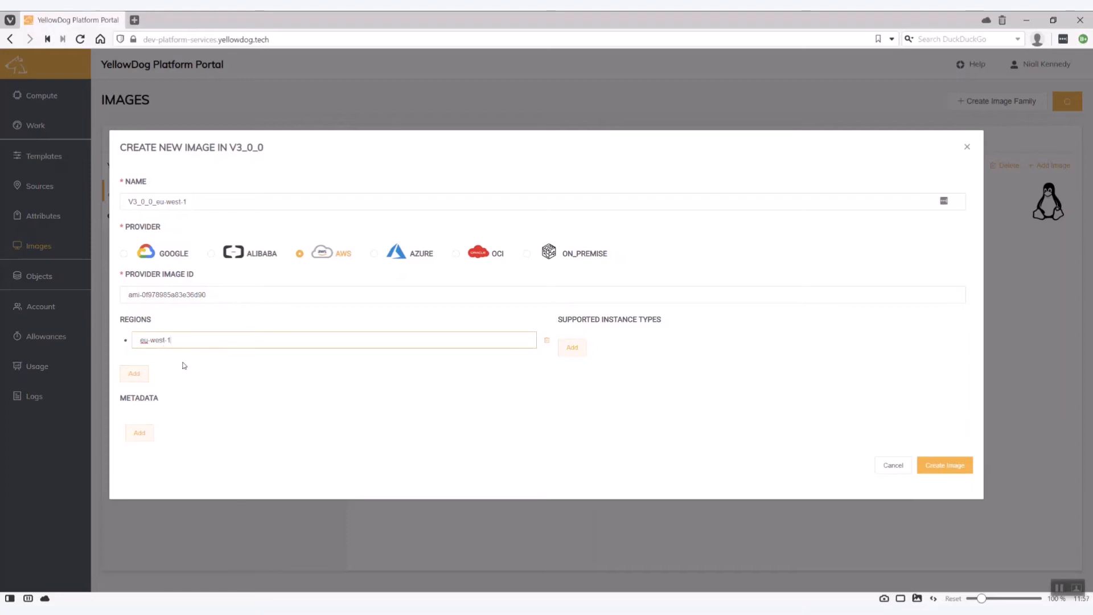
pyautogui.moveTo(608, 356)
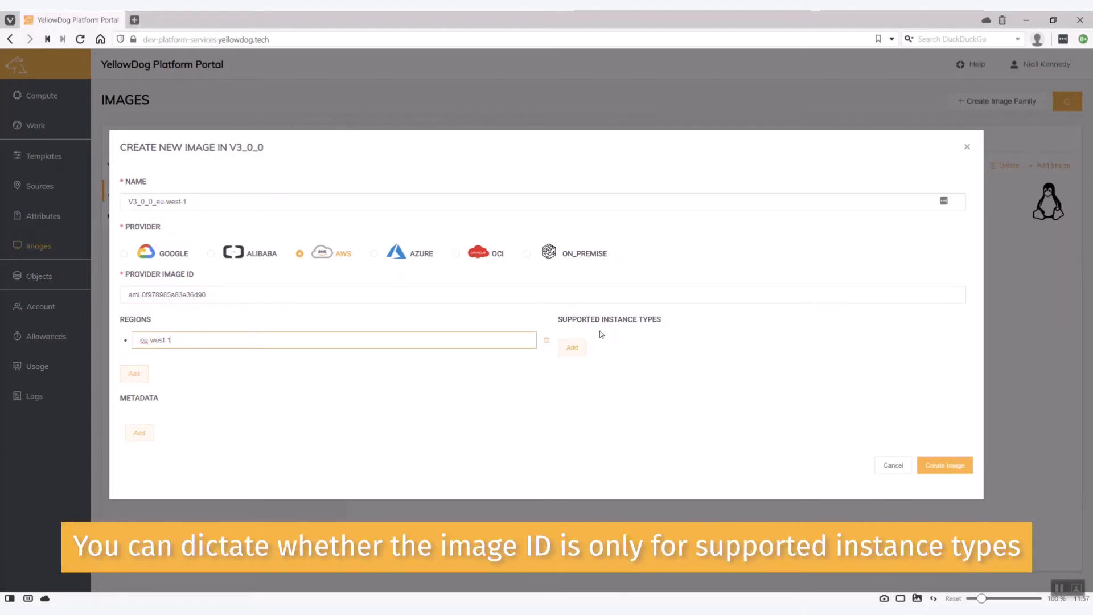
pyautogui.moveTo(592, 351)
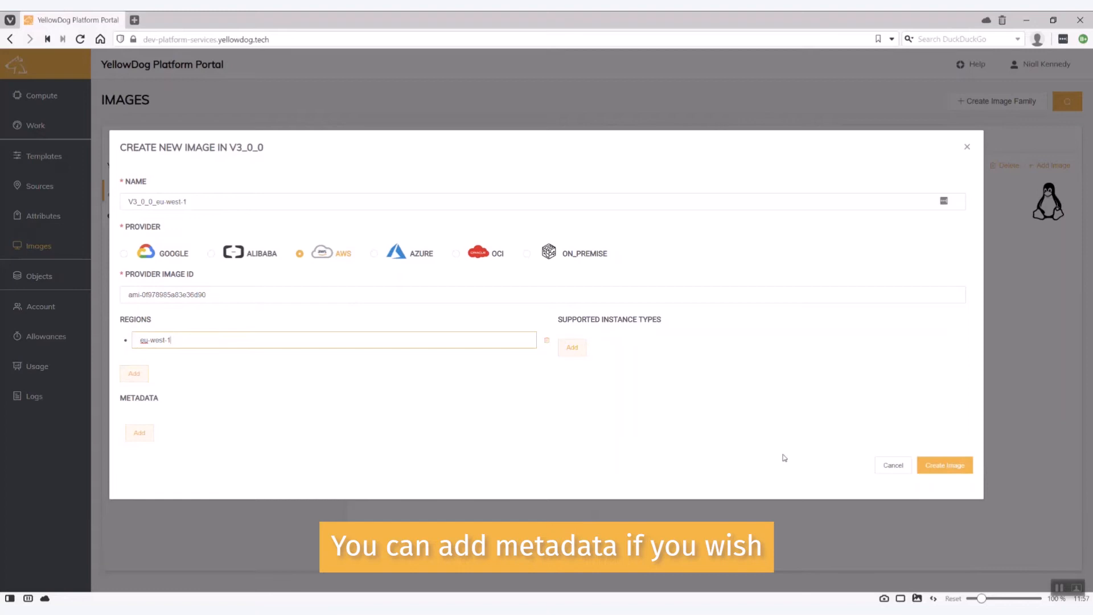
pyautogui.click(945, 465)
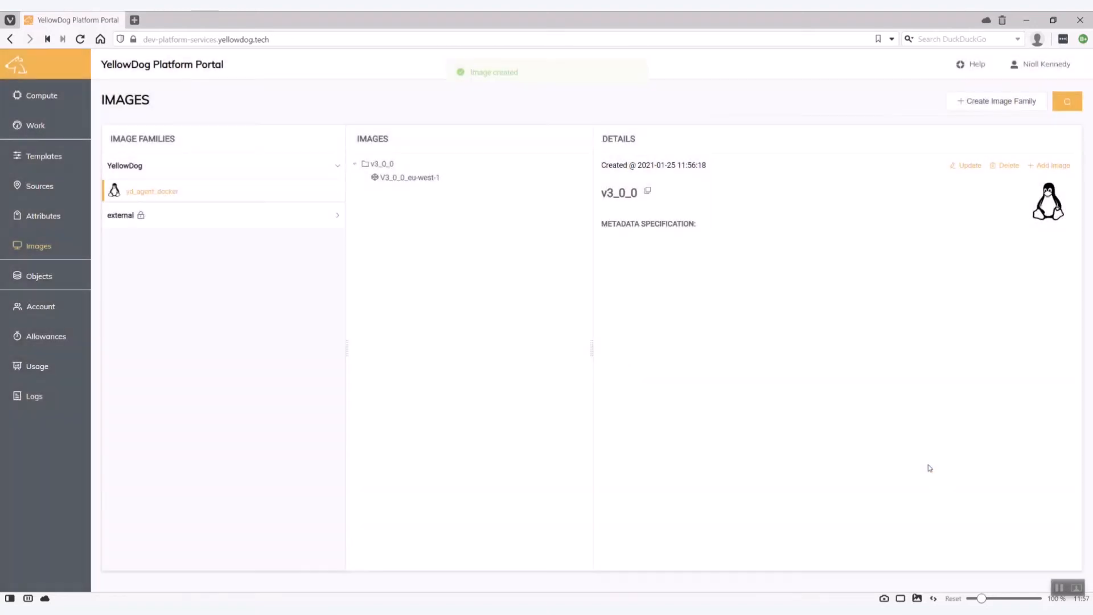
pyautogui.click(410, 177)
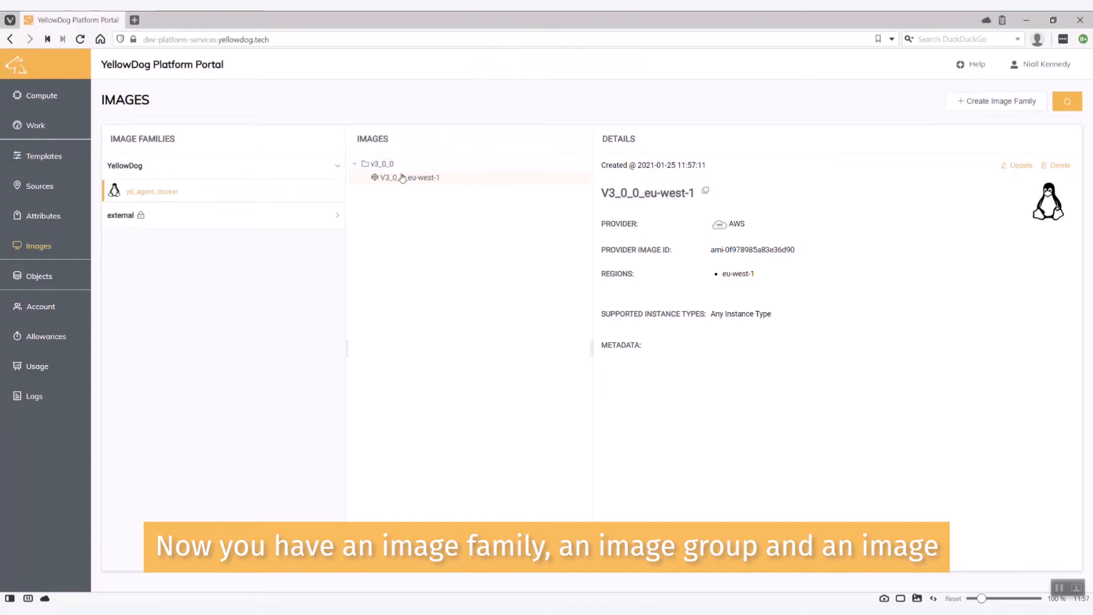
pyautogui.moveTo(397, 181)
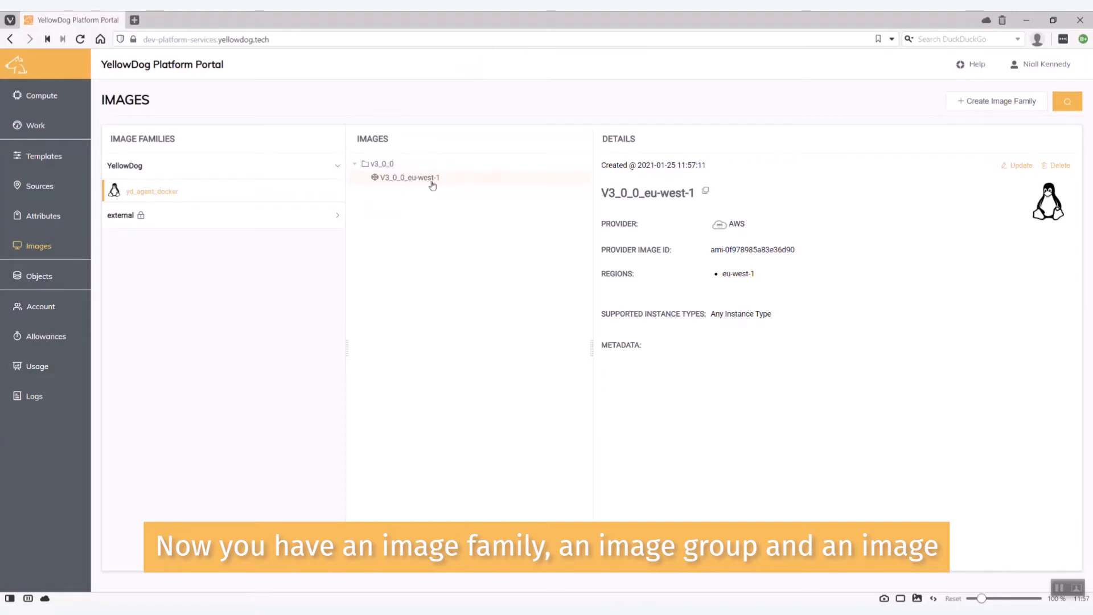
pyautogui.click(40, 186)
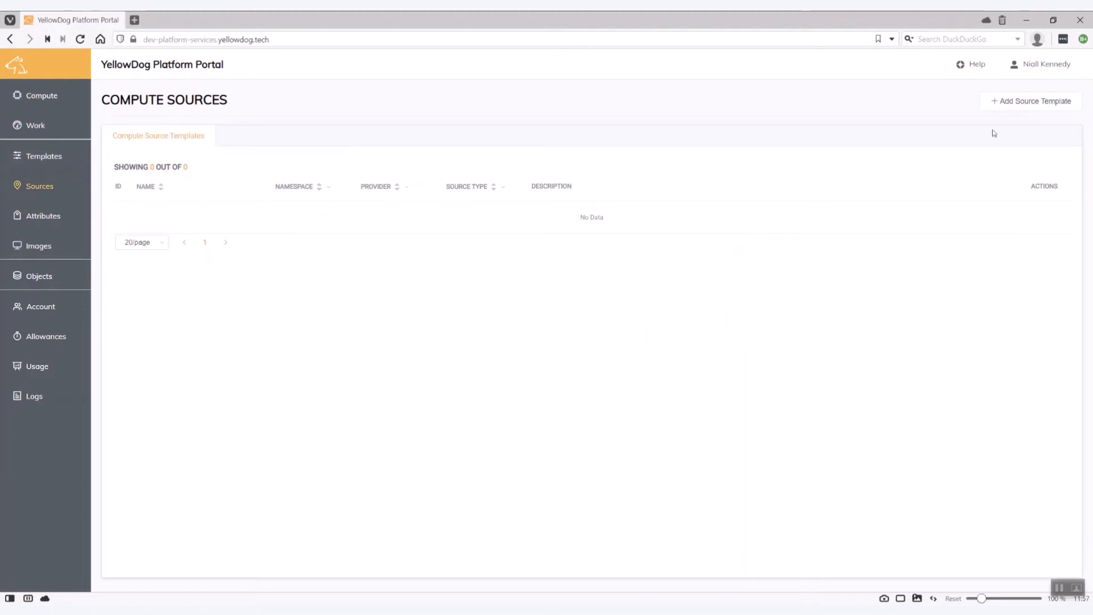
# Start source template 'AWS eu-west-1', same description, of type AWS Spot Compute Source.
pyautogui.click(1032, 100)
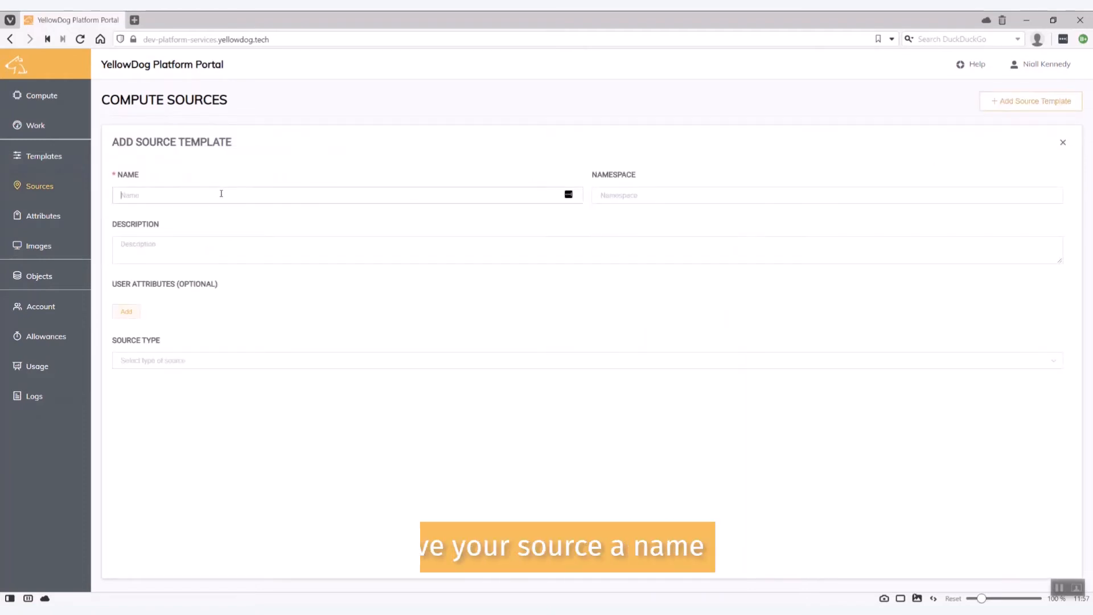
pyautogui.write('AWS eu-')
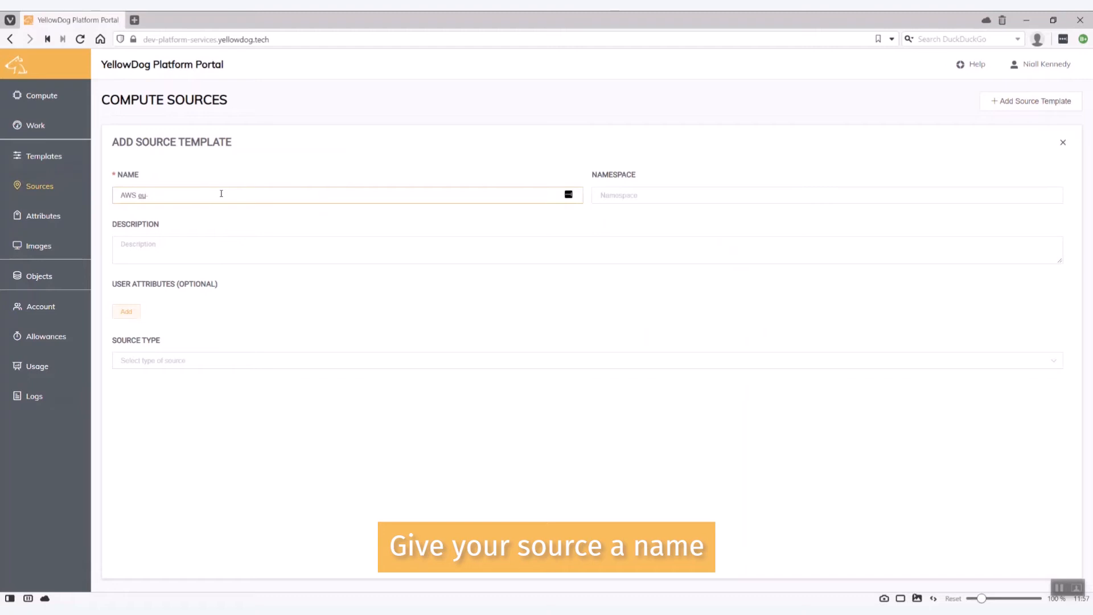
pyautogui.write('west-1')
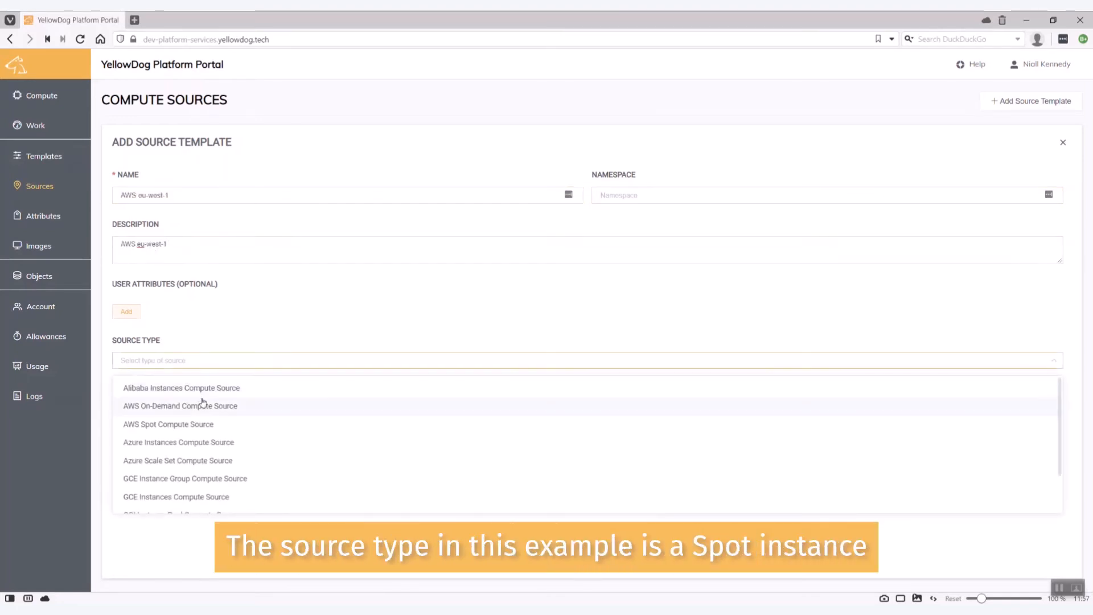
pyautogui.click(167, 424)
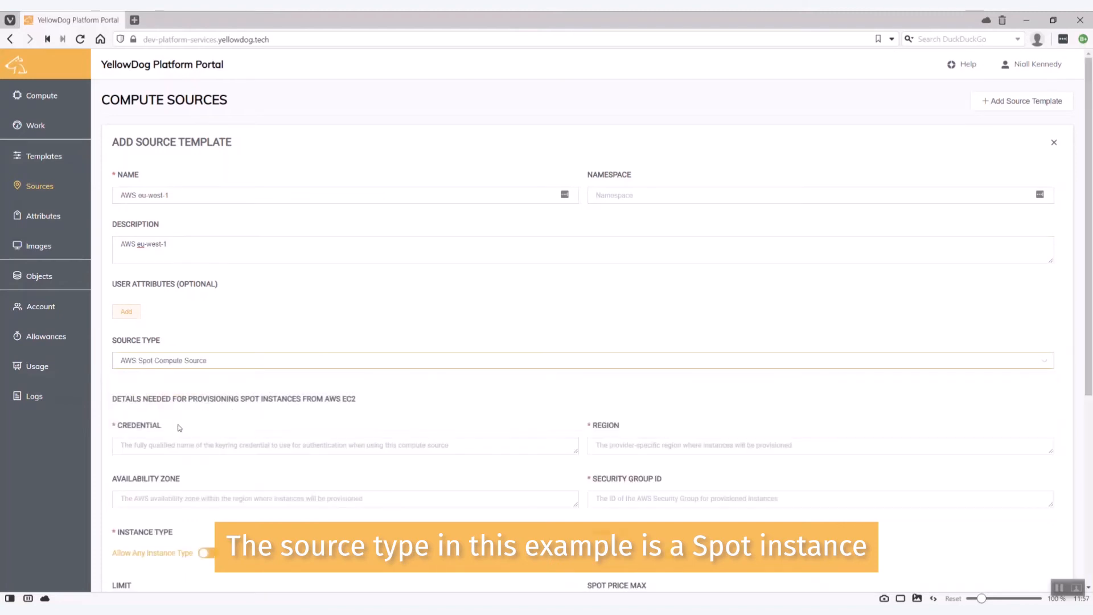
# Set credential Test/AWS, region eu-west-1, security group sg-5d084738, spot price max 0.01 and public IP.
pyautogui.scroll(-3)
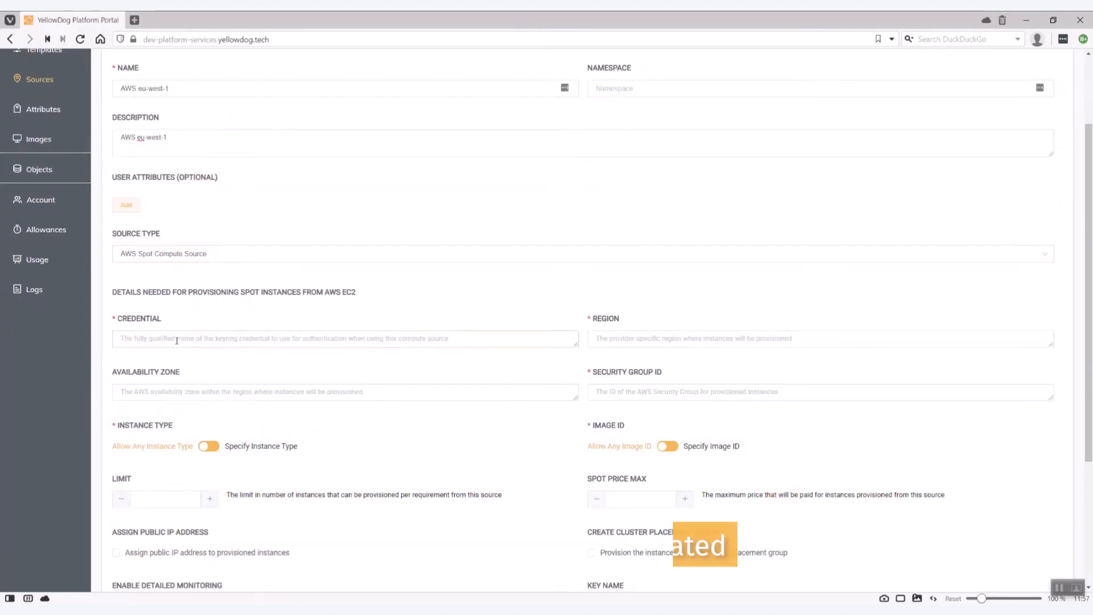
pyautogui.write('Test/A')
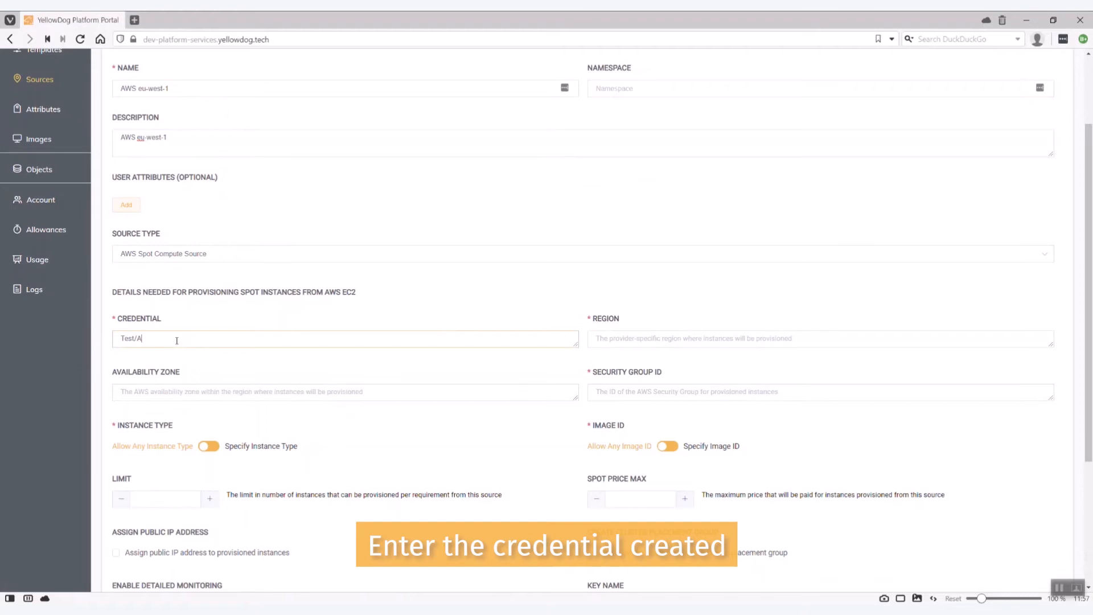
pyautogui.write('WS')
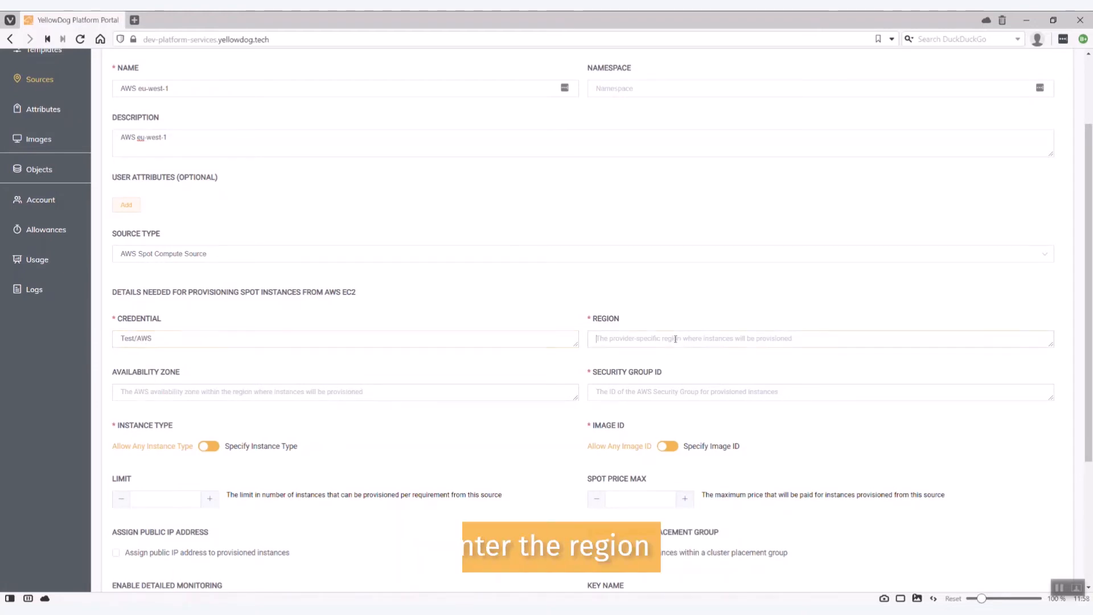
pyautogui.write('eu-west-1')
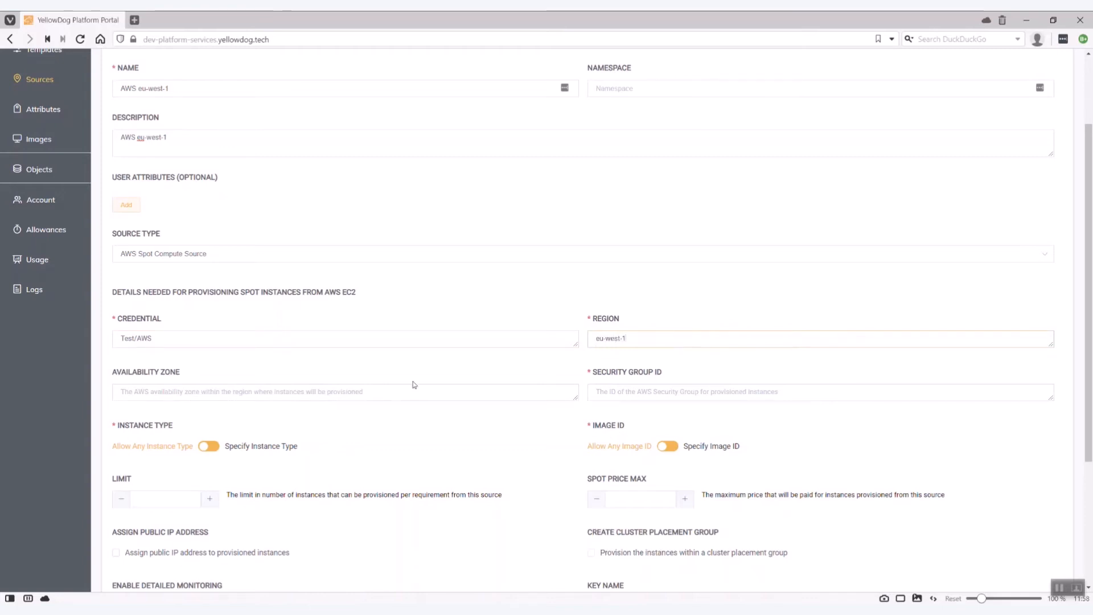
pyautogui.click(820, 392)
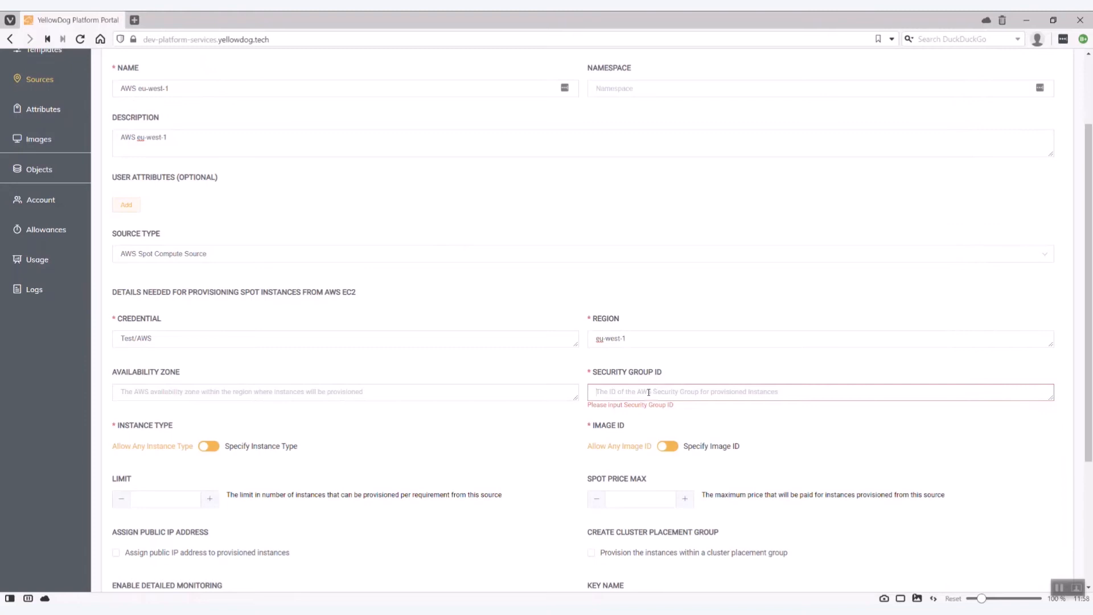
pyautogui.write('sg-5d084738')
pyautogui.write('0.01')
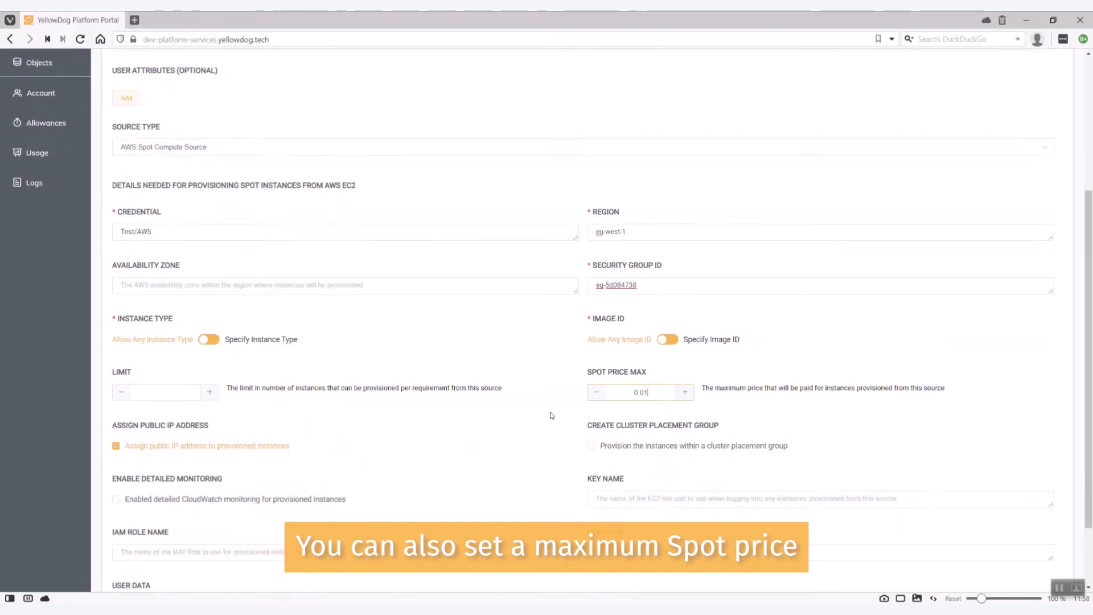
pyautogui.scroll(-3)
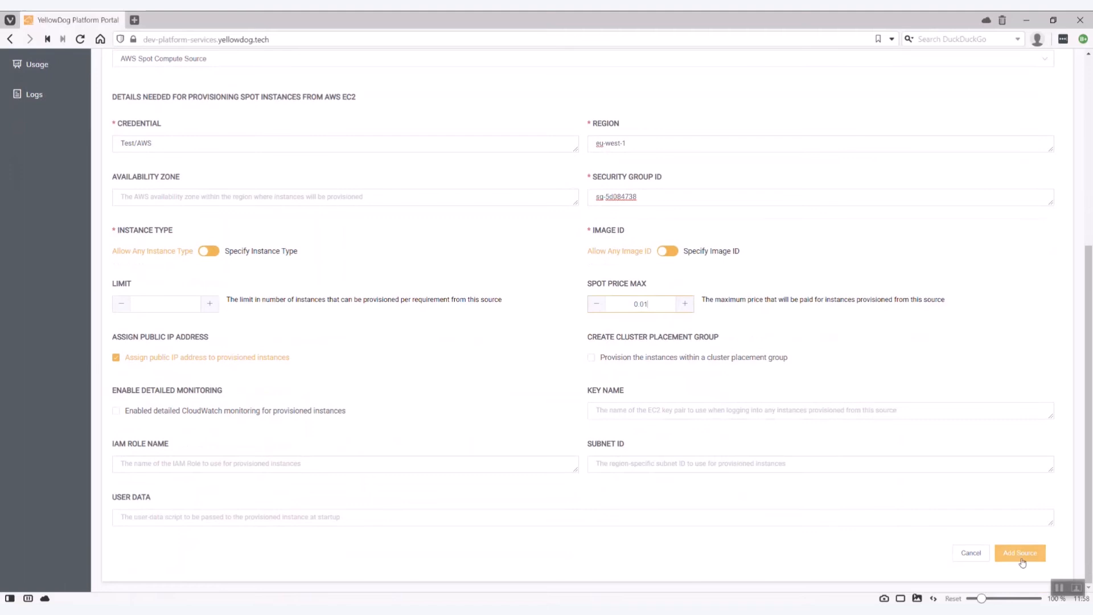
# Add the AWS eu-west-1 spot source so its saved details page appears.
pyautogui.click(1020, 553)
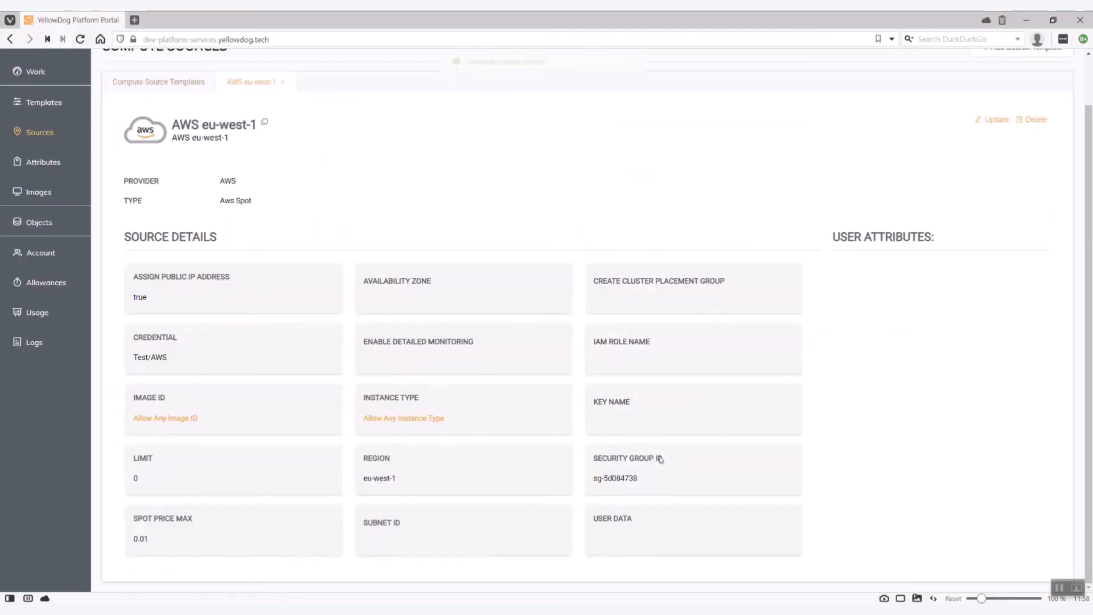
pyautogui.moveTo(199, 148)
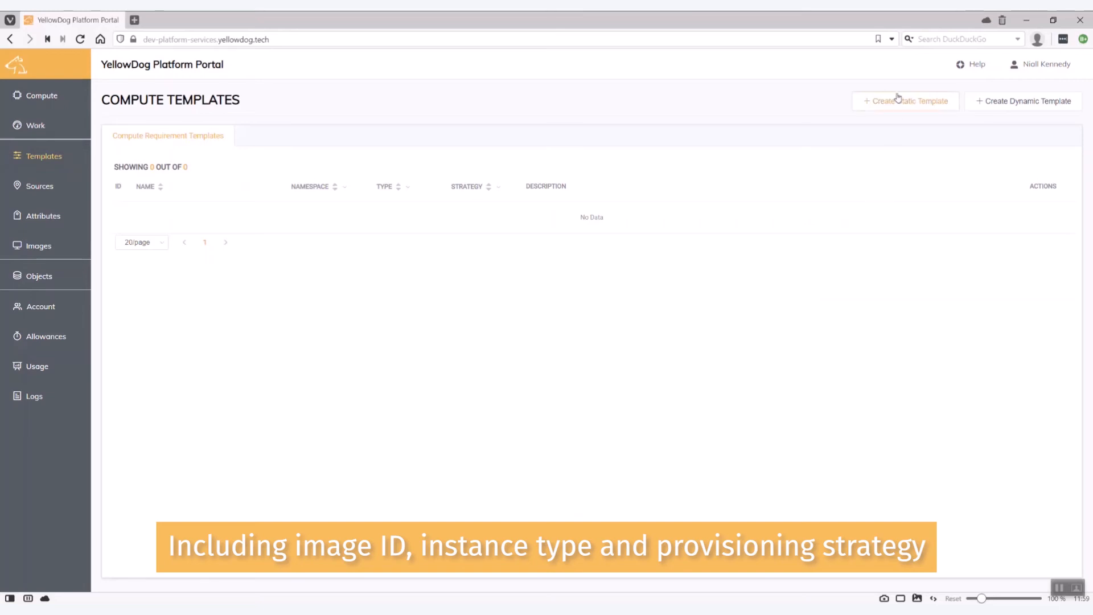
# Start a static template named 'AWS - Single Source' using the yd_agent_docker image and Single Source Provision.
pyautogui.click(905, 100)
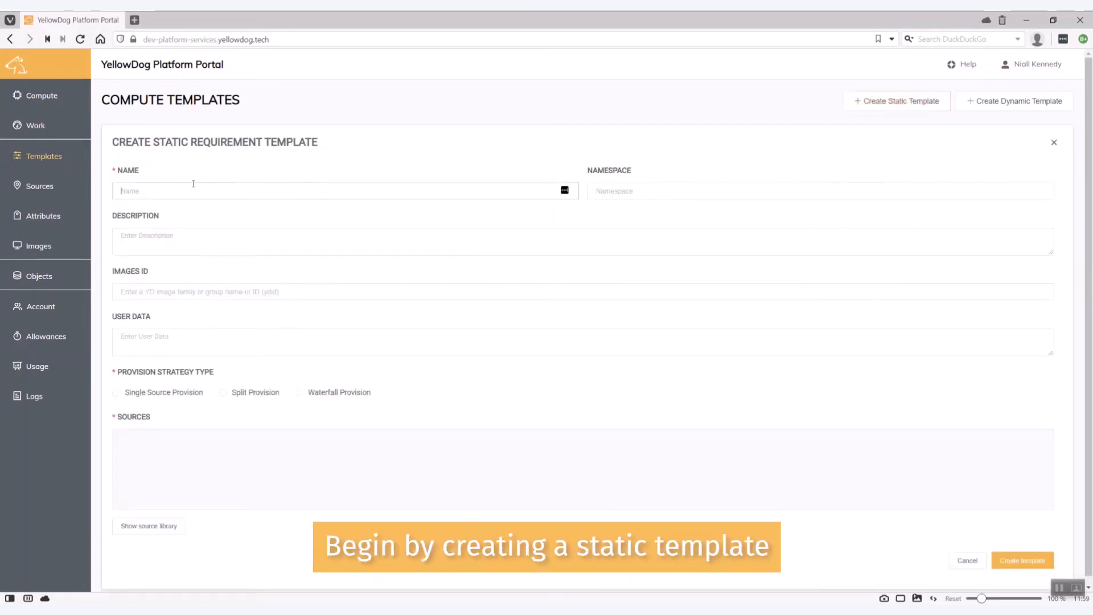
pyautogui.write('AWS - Single Source')
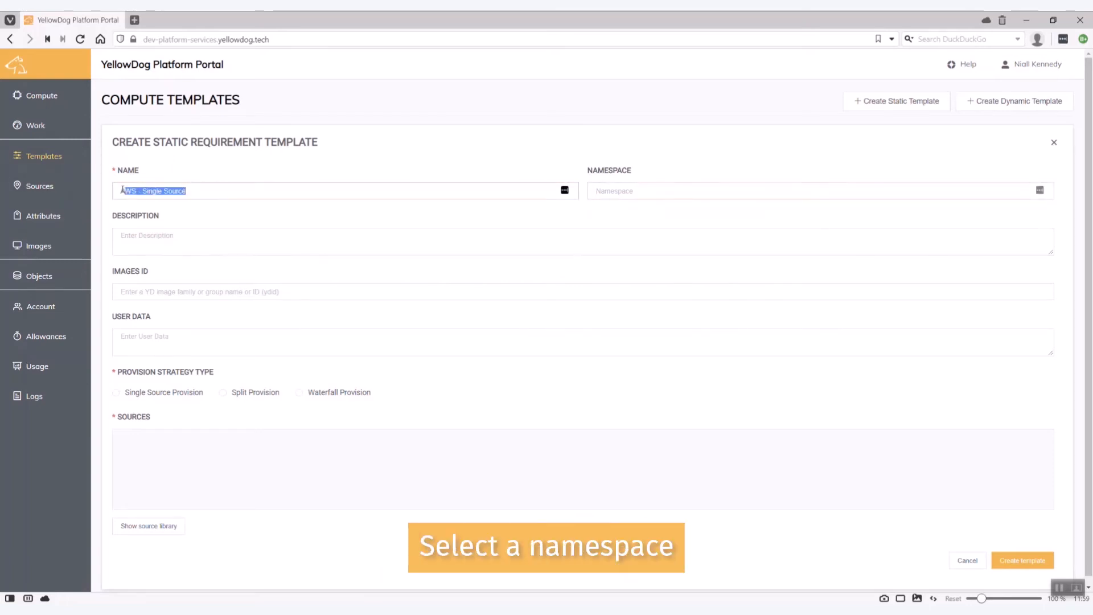
pyautogui.write('AWS - Single Source')
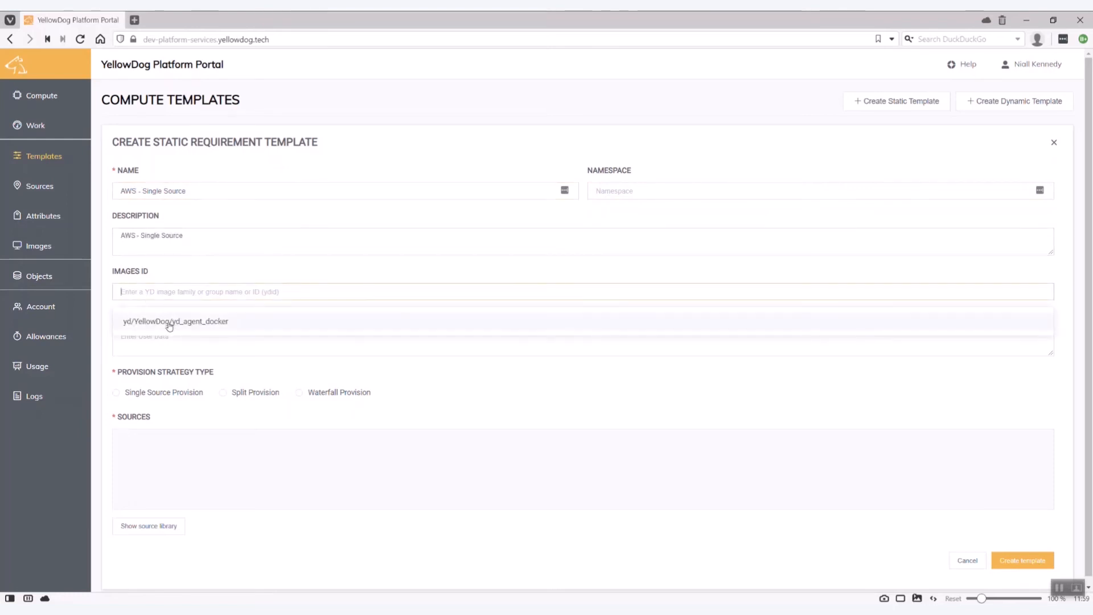
pyautogui.click(176, 322)
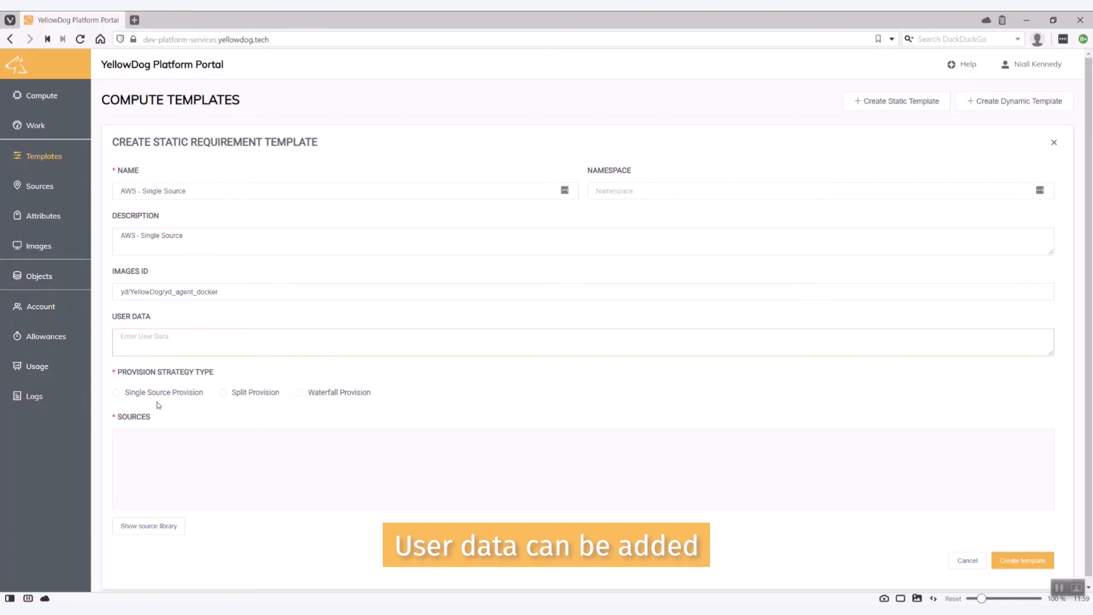
pyautogui.click(117, 392)
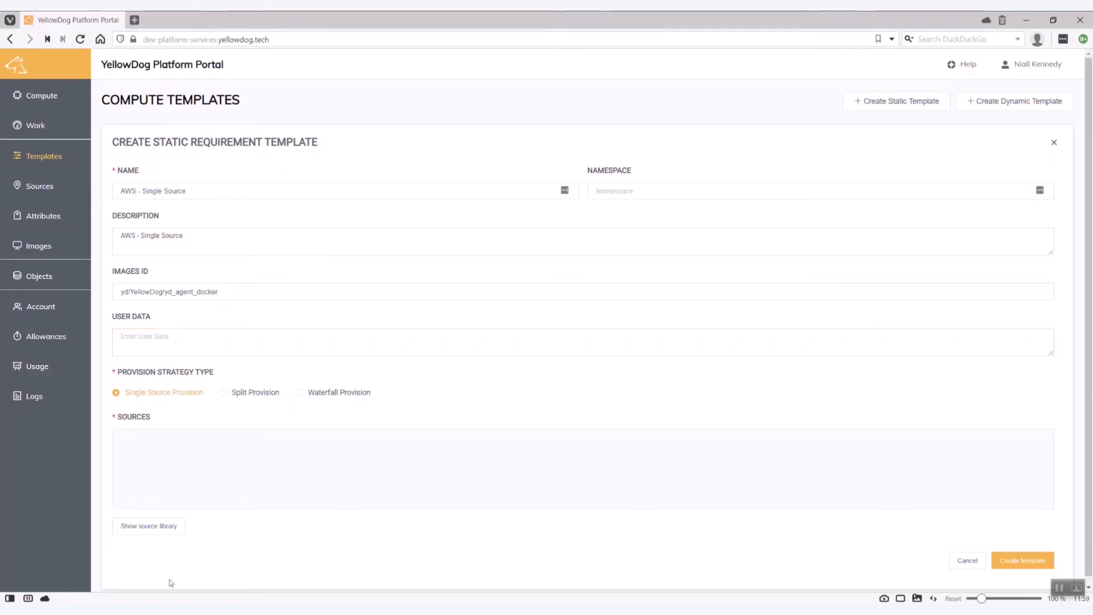
# Add the AWS eu-west-1 source with instance type t2.small and create the template.
pyautogui.click(148, 526)
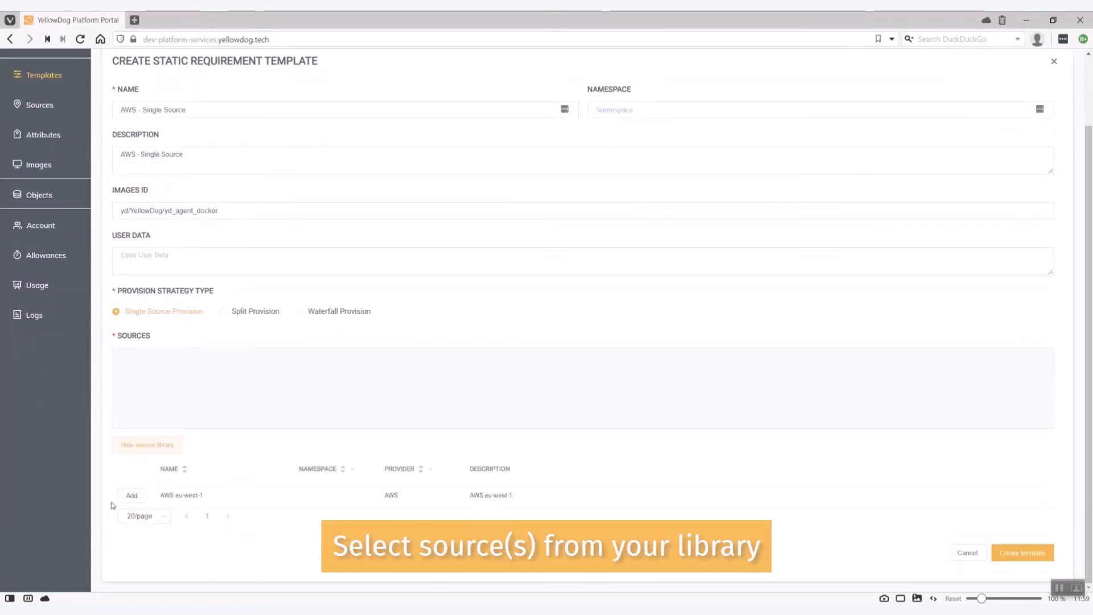
pyautogui.click(132, 495)
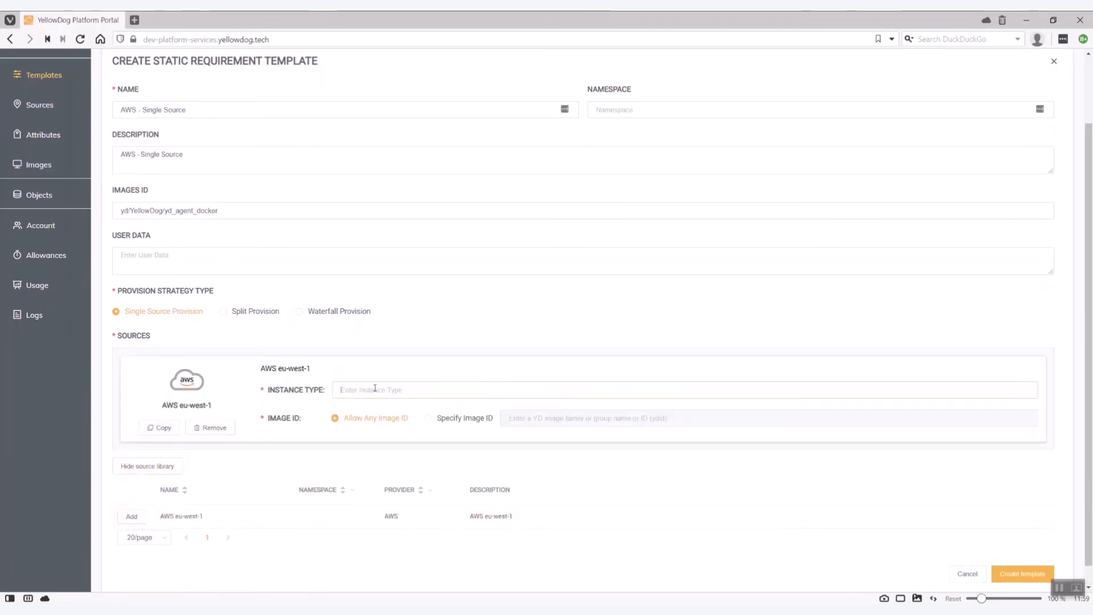
pyautogui.write('t2.small')
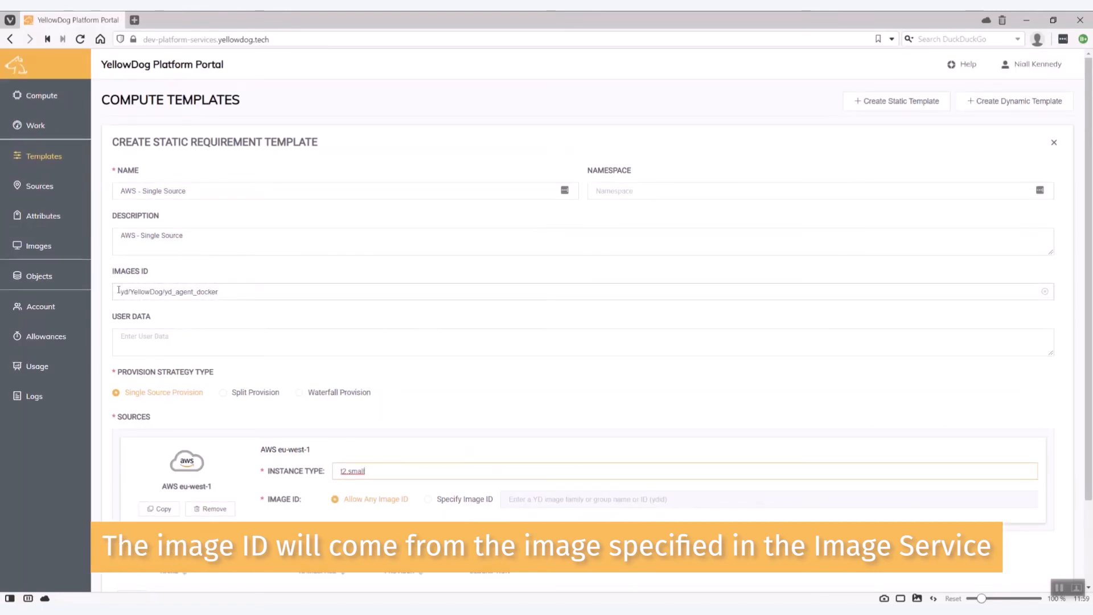
pyautogui.scroll(-3)
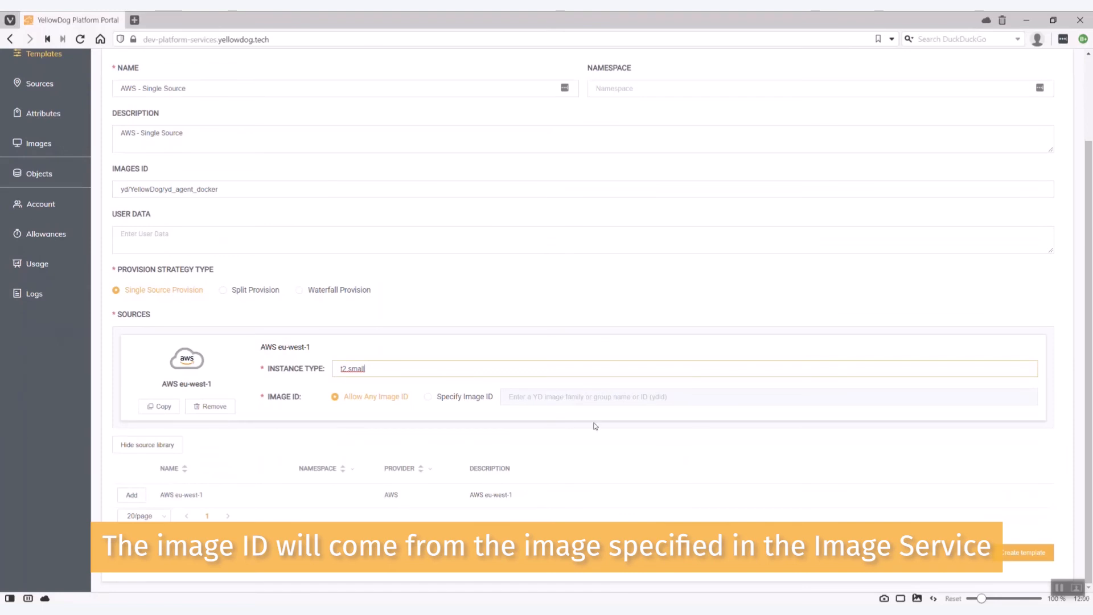
pyautogui.click(1024, 554)
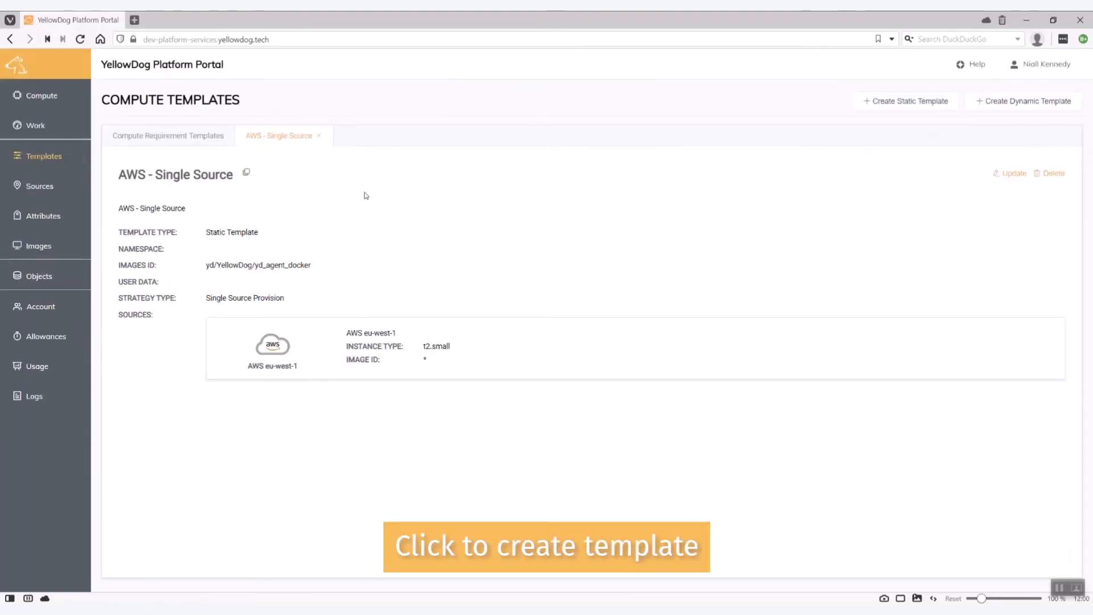
# Go to the Compute page, which lists no compute requirements yet.
pyautogui.click(41, 96)
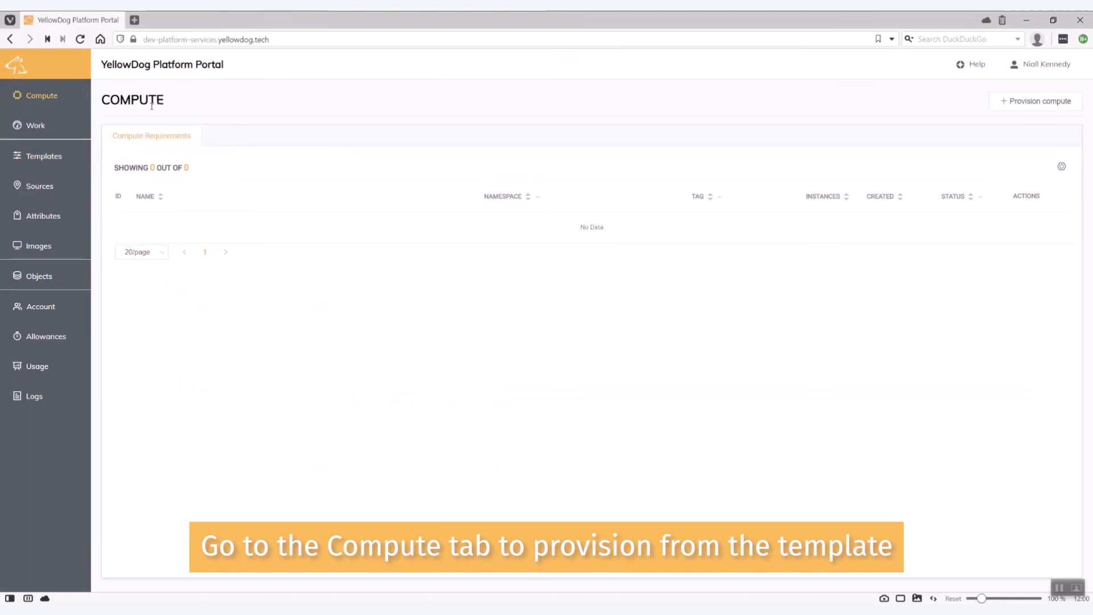
pyautogui.moveTo(1019, 102)
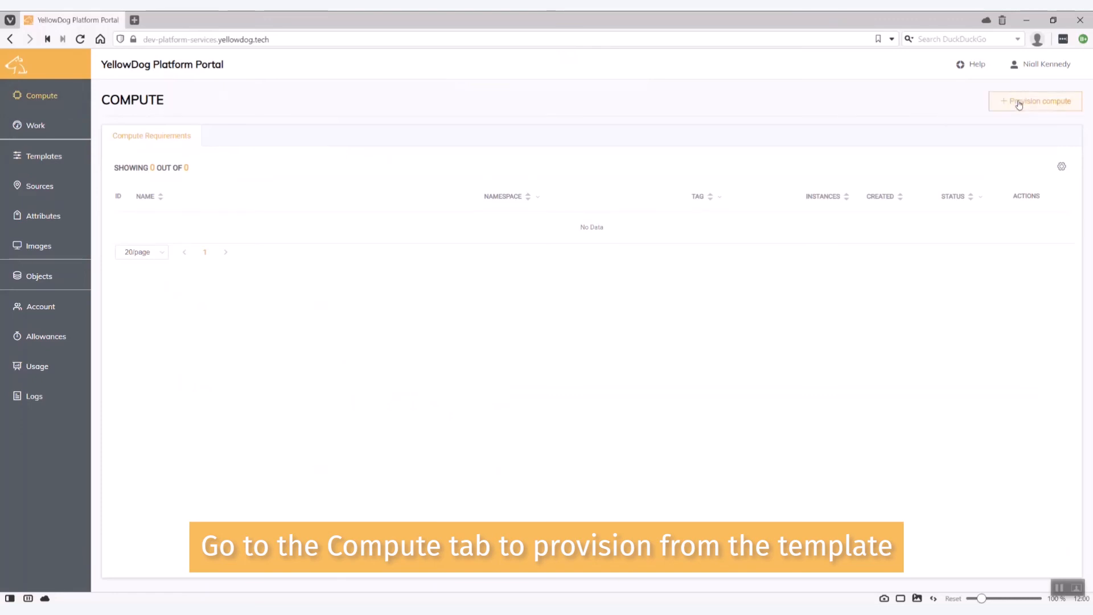
# Begin provisioning from the AWS - Single Source template in namespace Giga Project.
pyautogui.click(1035, 101)
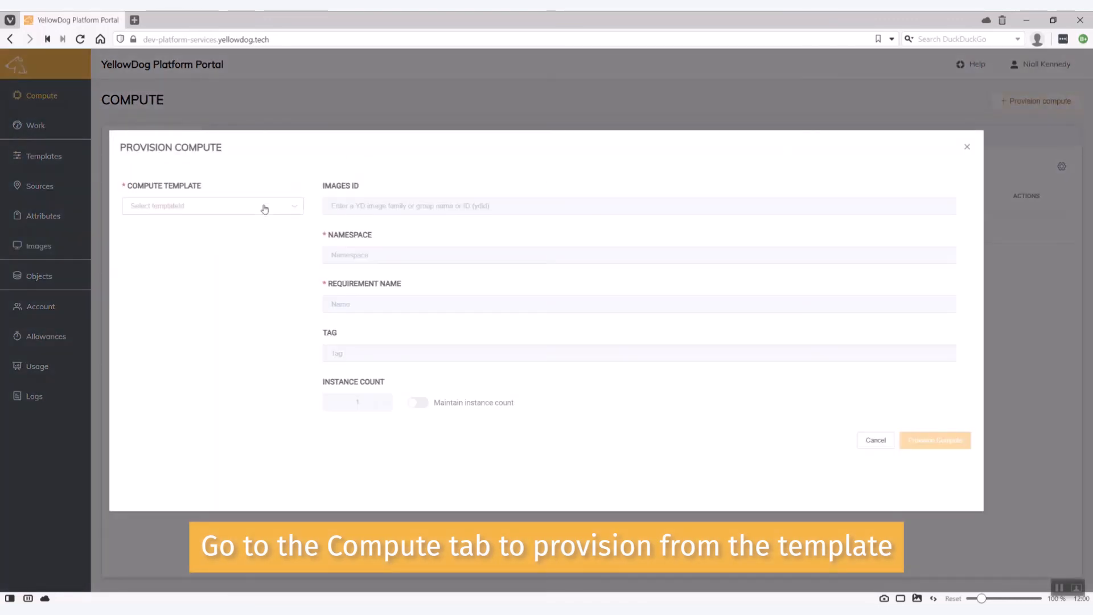
pyautogui.click(212, 206)
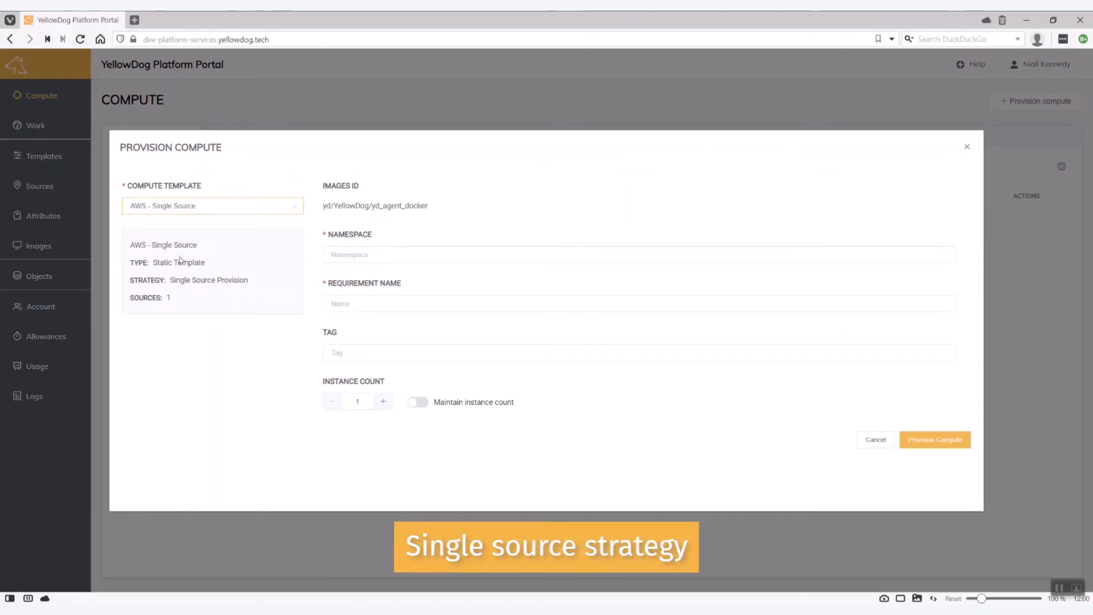
pyautogui.moveTo(277, 239)
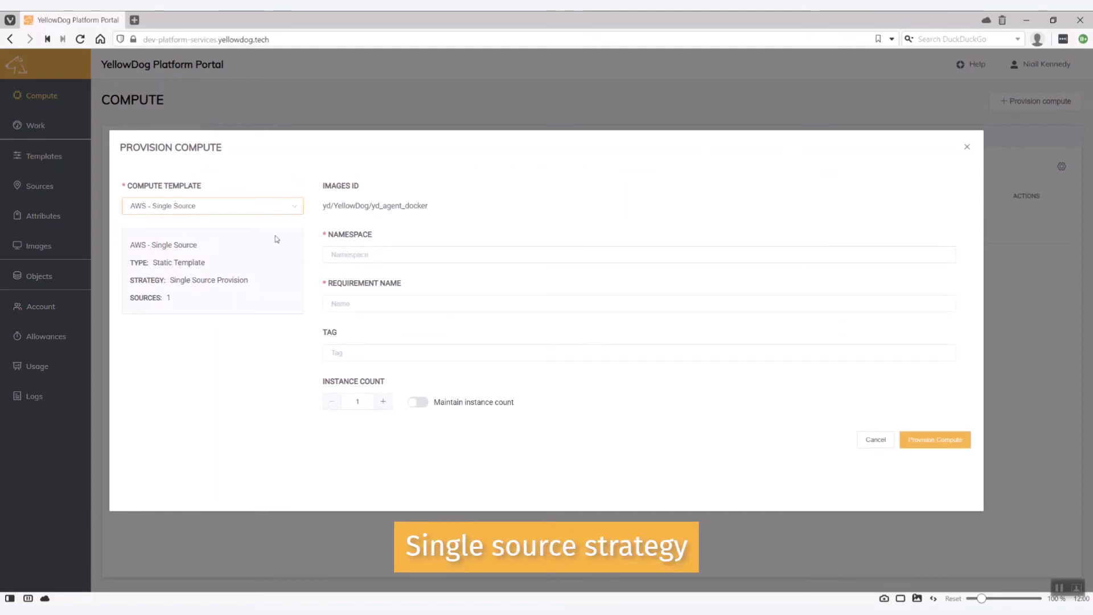
pyautogui.click(637, 253)
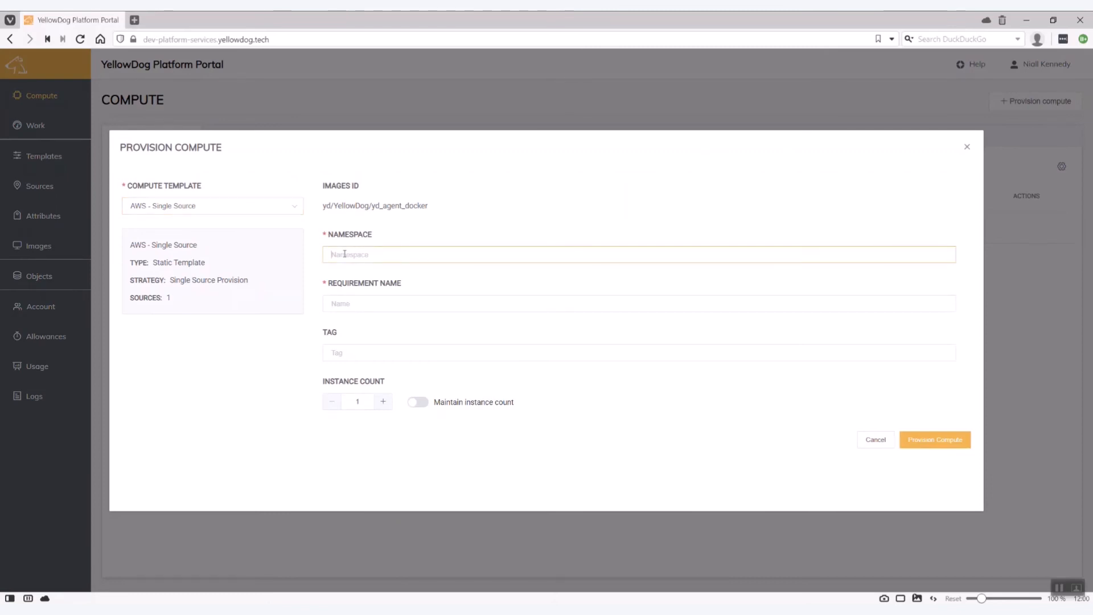
pyautogui.write('Giga')
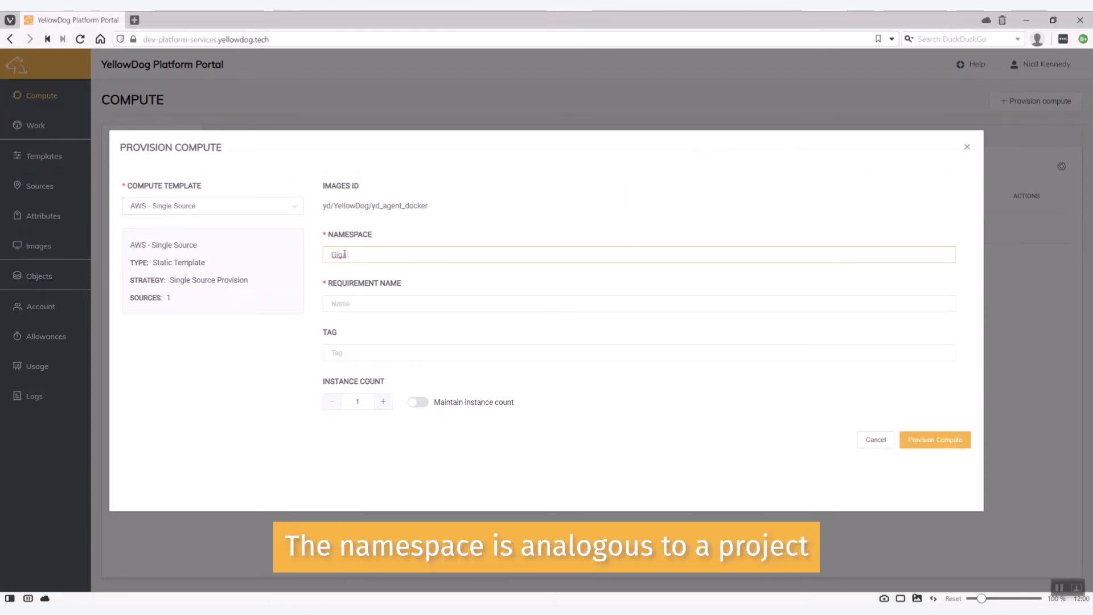
pyautogui.write('Project')
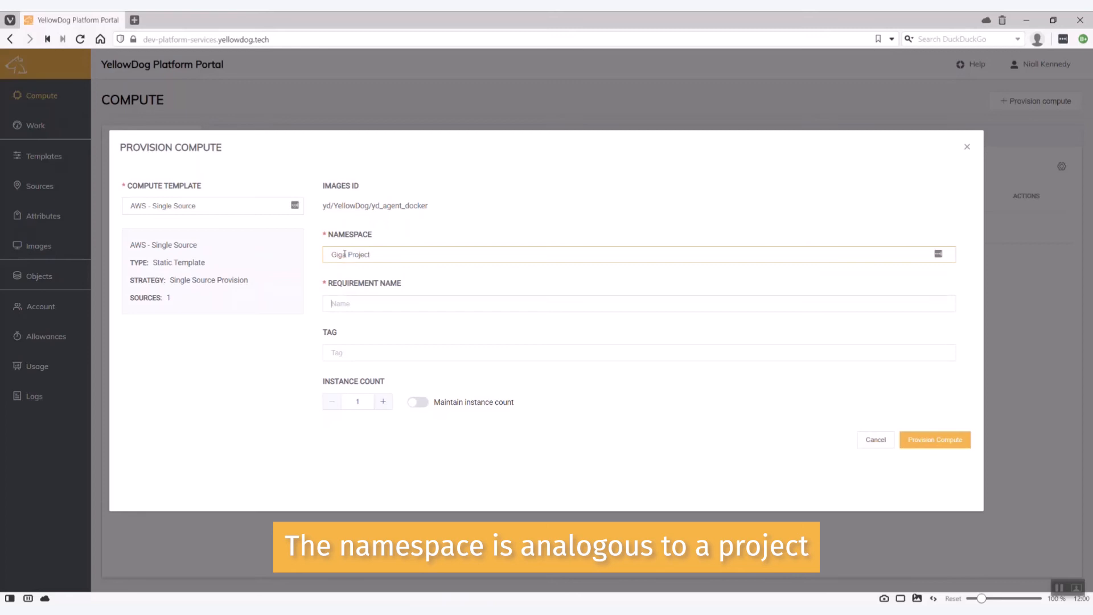
# Name the requirement CR250121_1, tag it Giga, set Instance Count 5 and provision it.
pyautogui.write('CR250121_1')
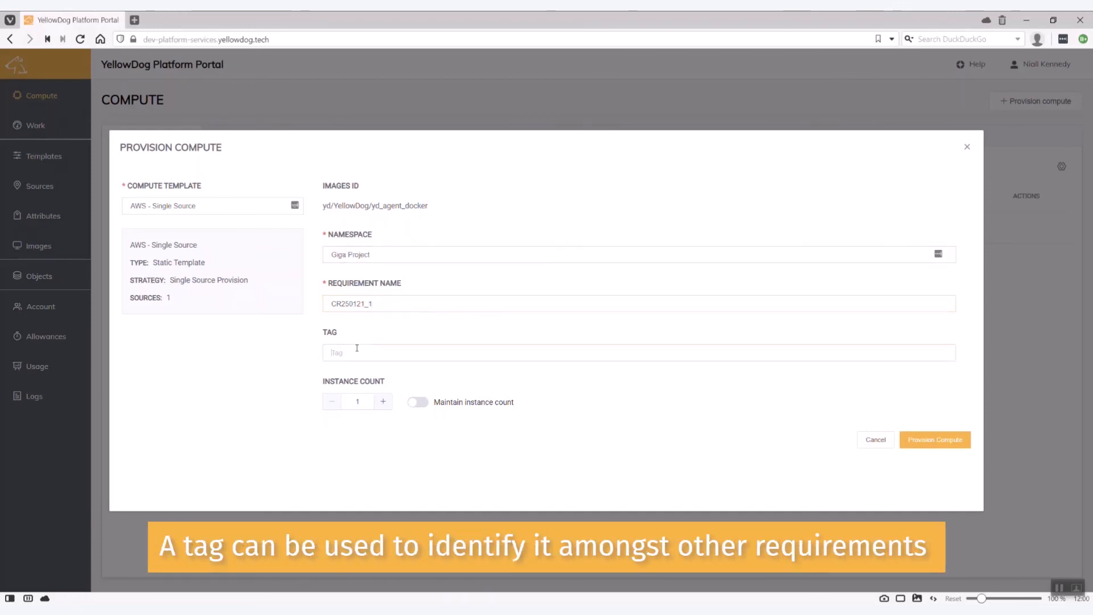
pyautogui.write('Giga')
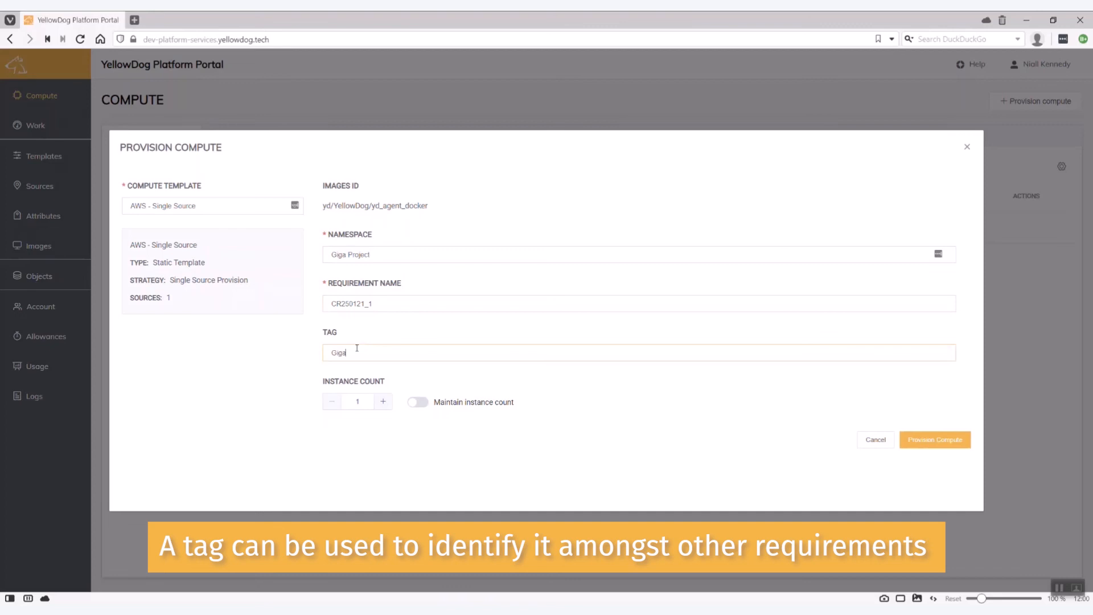
pyautogui.click(383, 400)
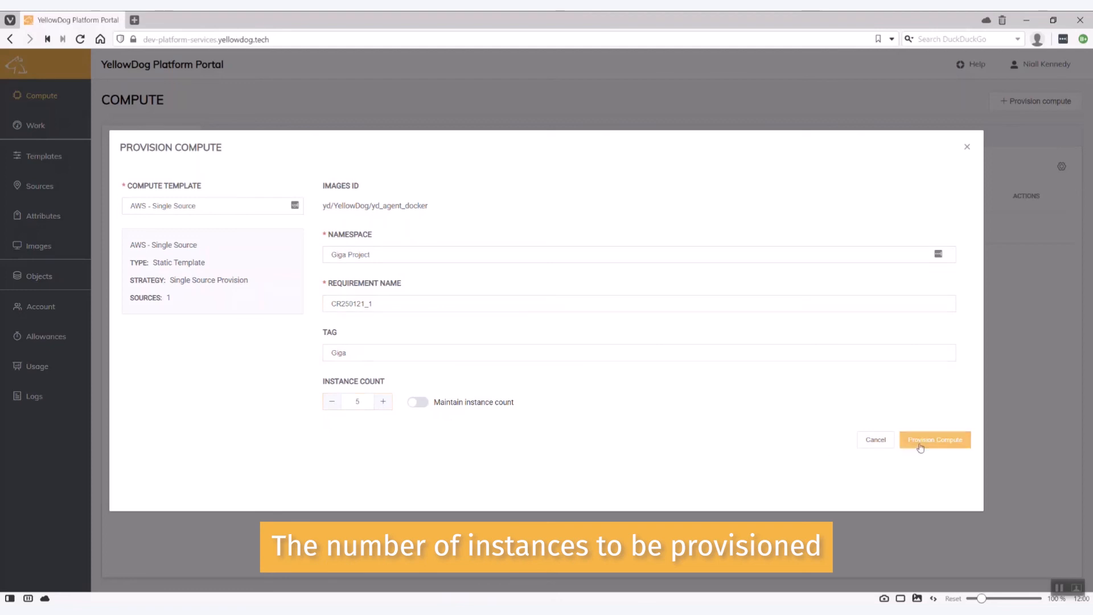
pyautogui.click(935, 440)
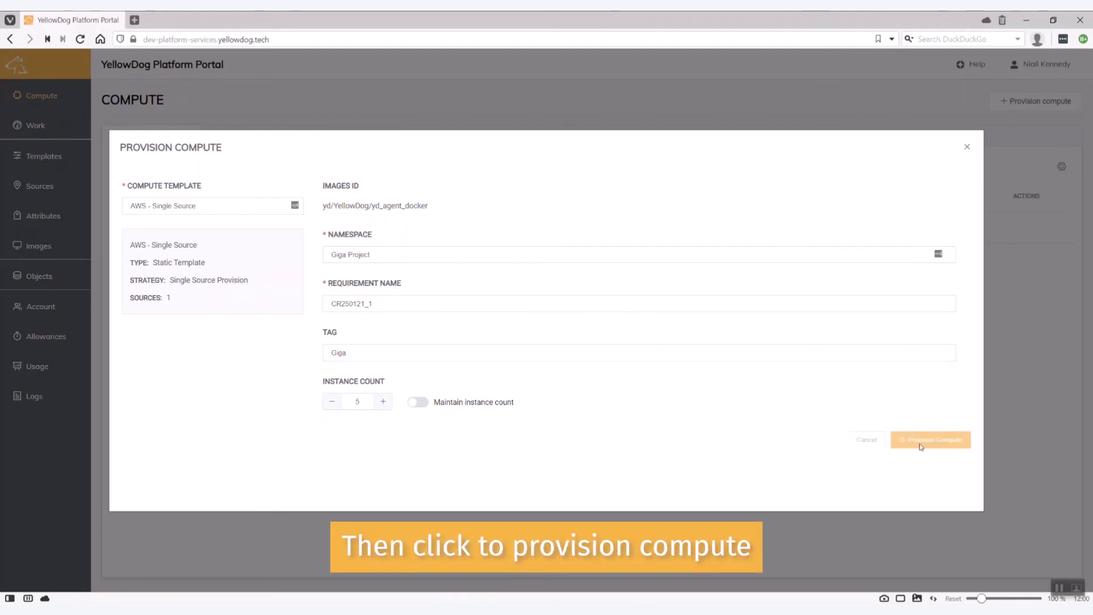
pyautogui.click(931, 440)
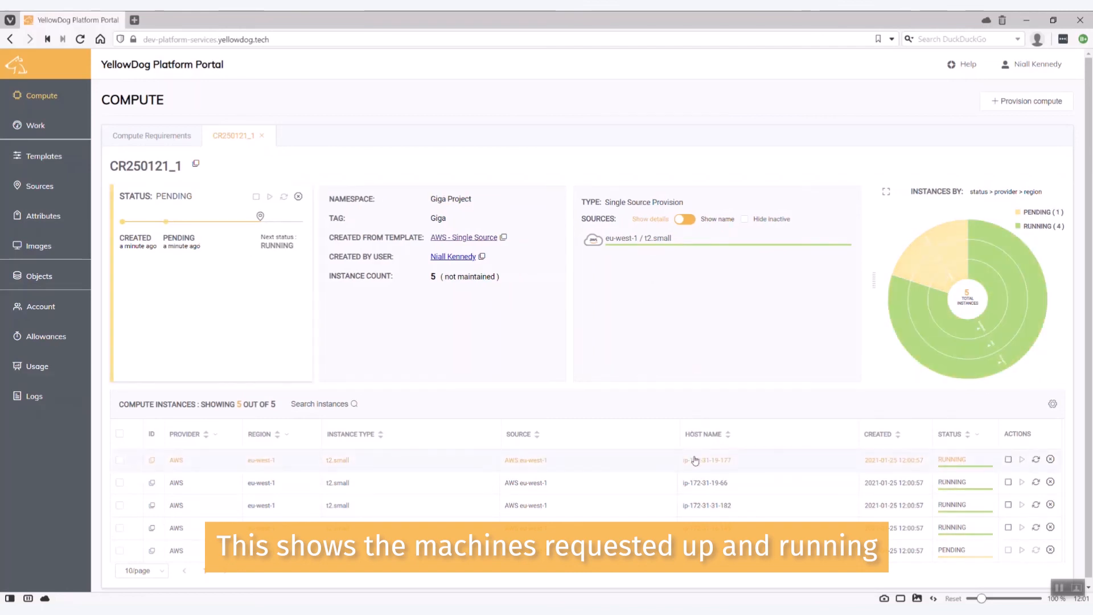
# Show the first CR250121_1 instance's details: image ID, spot lifecycle, IP addresses and running status.
pyautogui.click(706, 460)
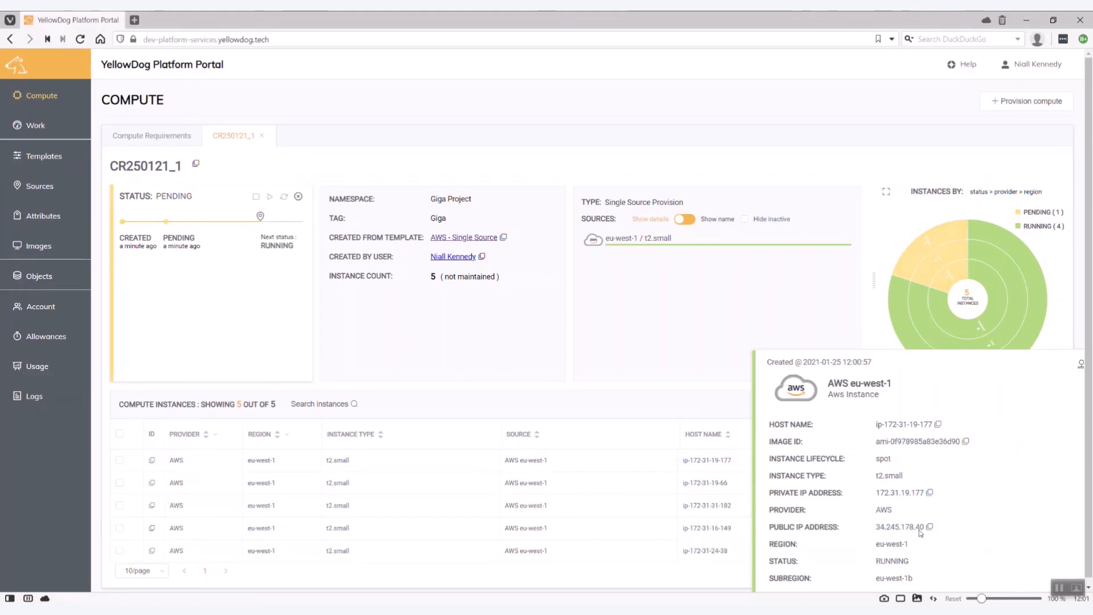
pyautogui.moveTo(656, 461)
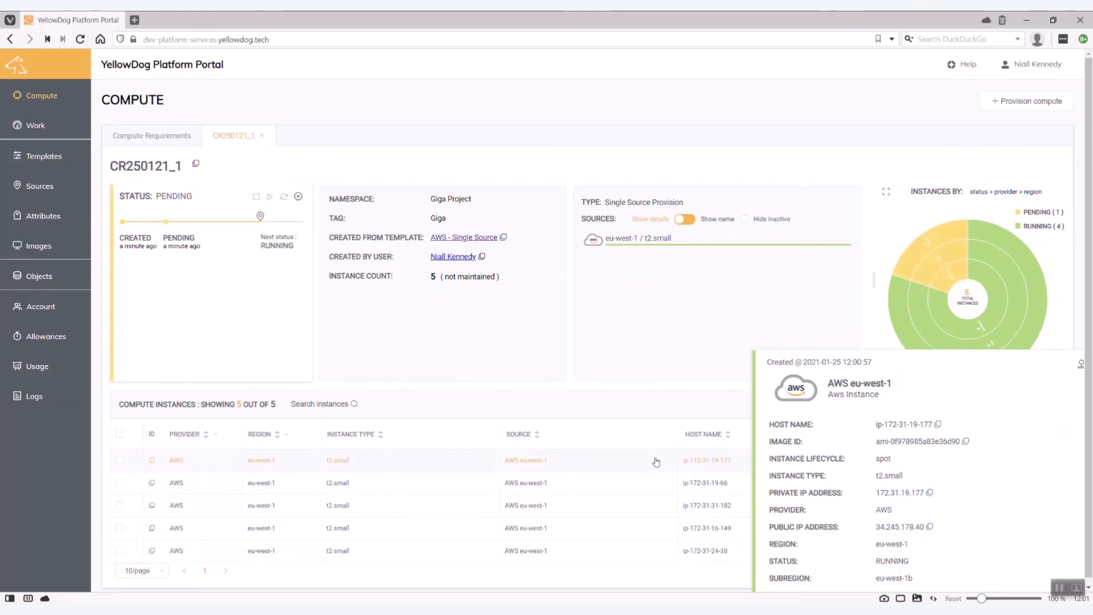